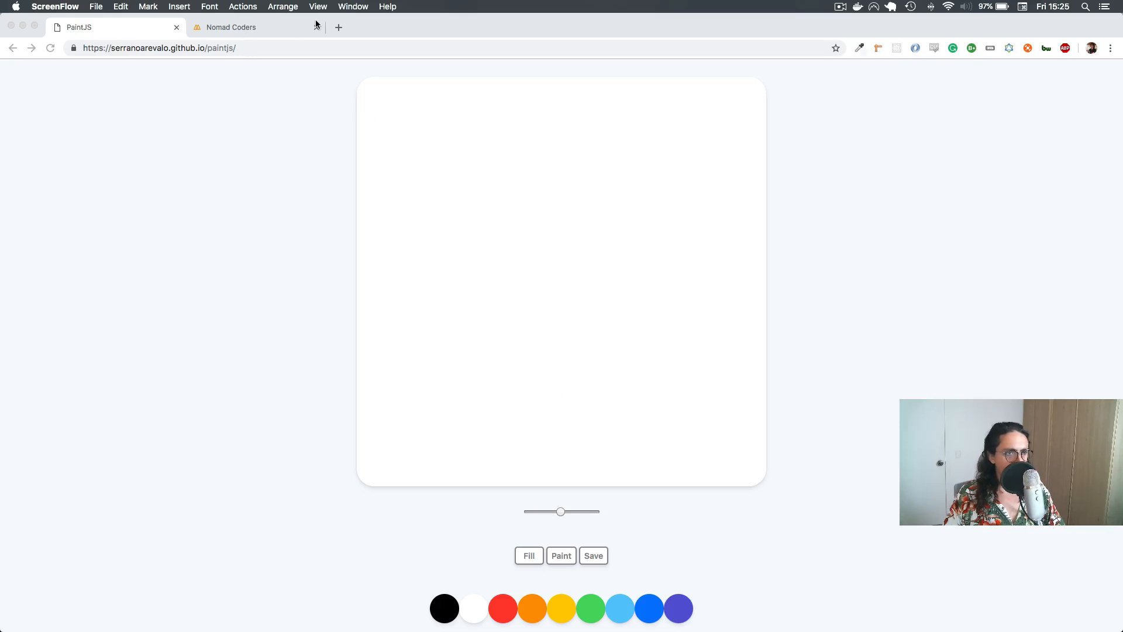
- Go to github.com/new in a new browser tab to reach the new-repository form
{"action": "left_click", "coordinate": [339, 27]}
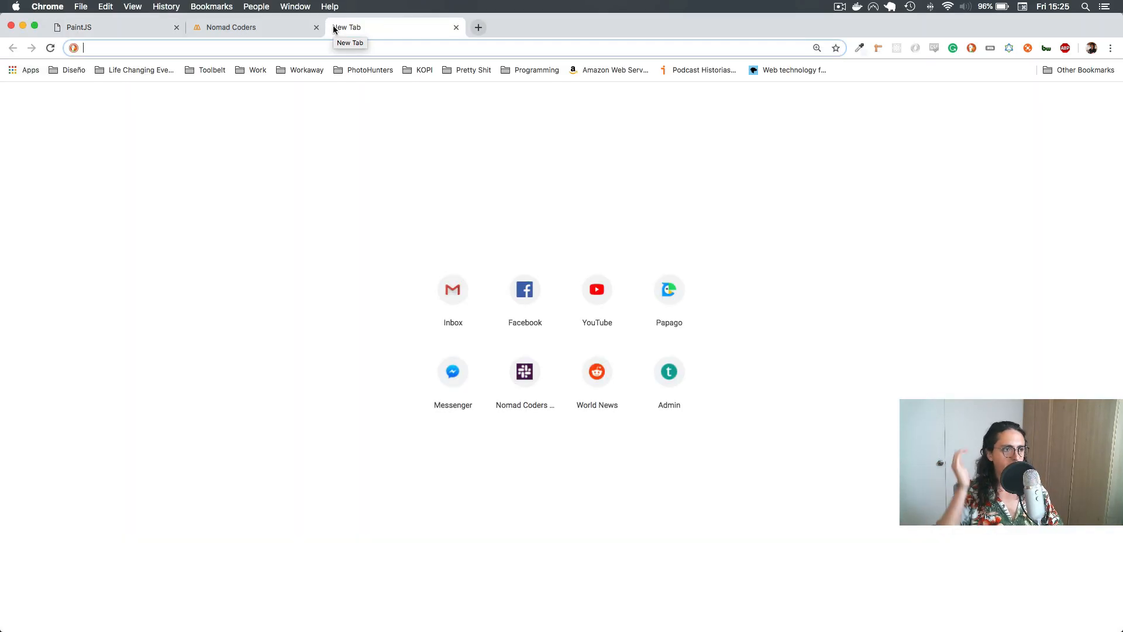
{"action": "type", "text": "github.com/new"}
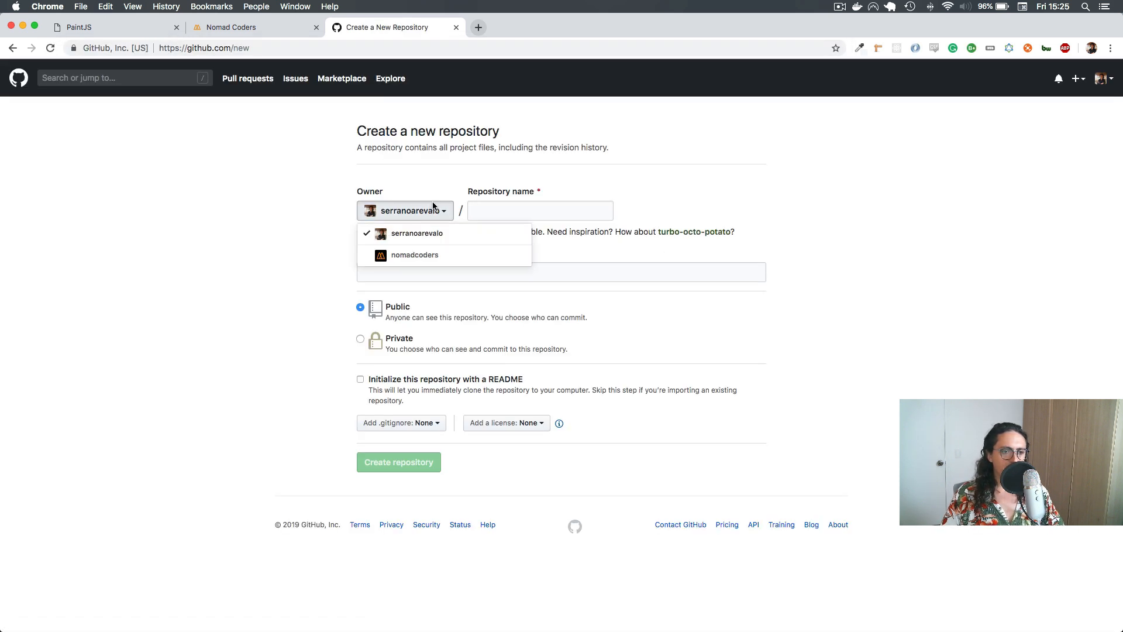
- Make the organisation the owner and name the repository paintjs
{"action": "left_click", "coordinate": [415, 254]}
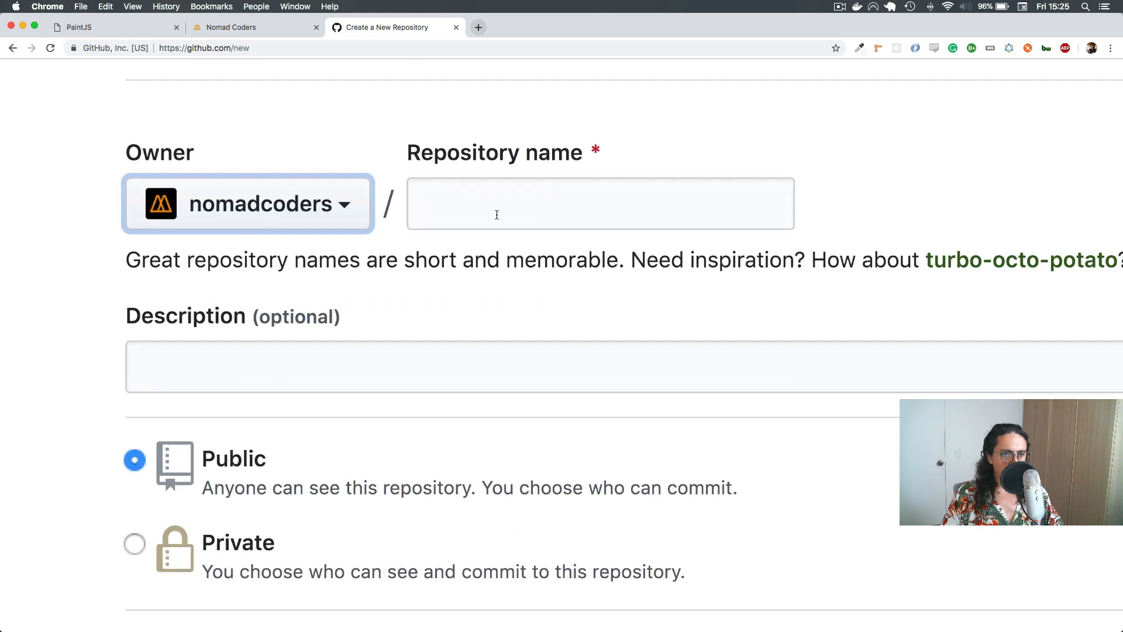
{"action": "type", "text": "paintjs"}
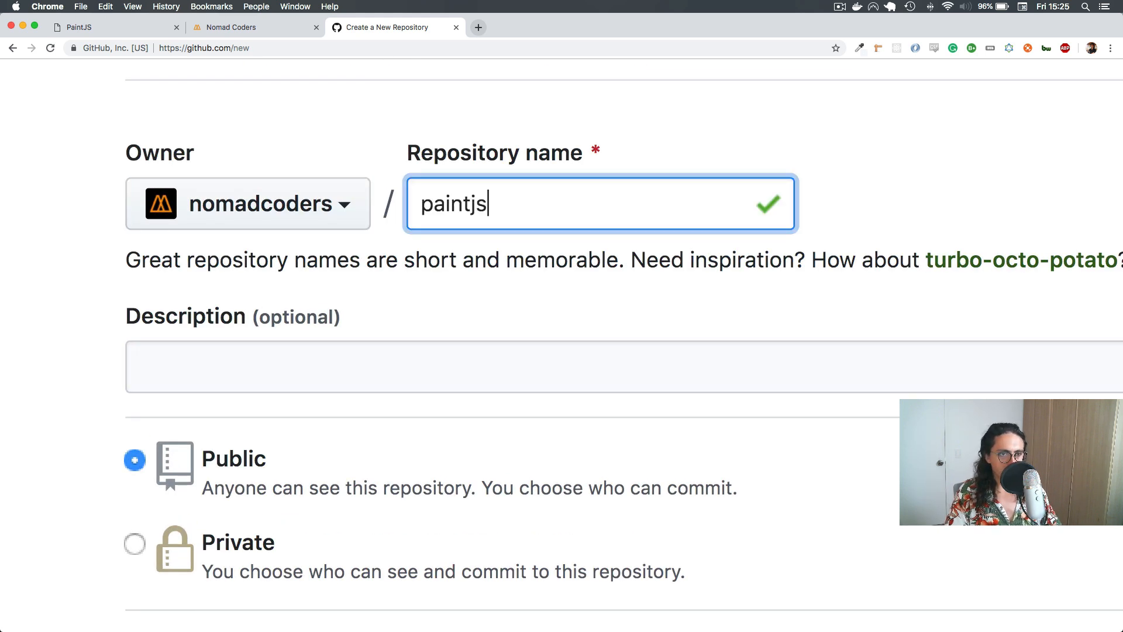
{"action": "type", "text": "bIU"}
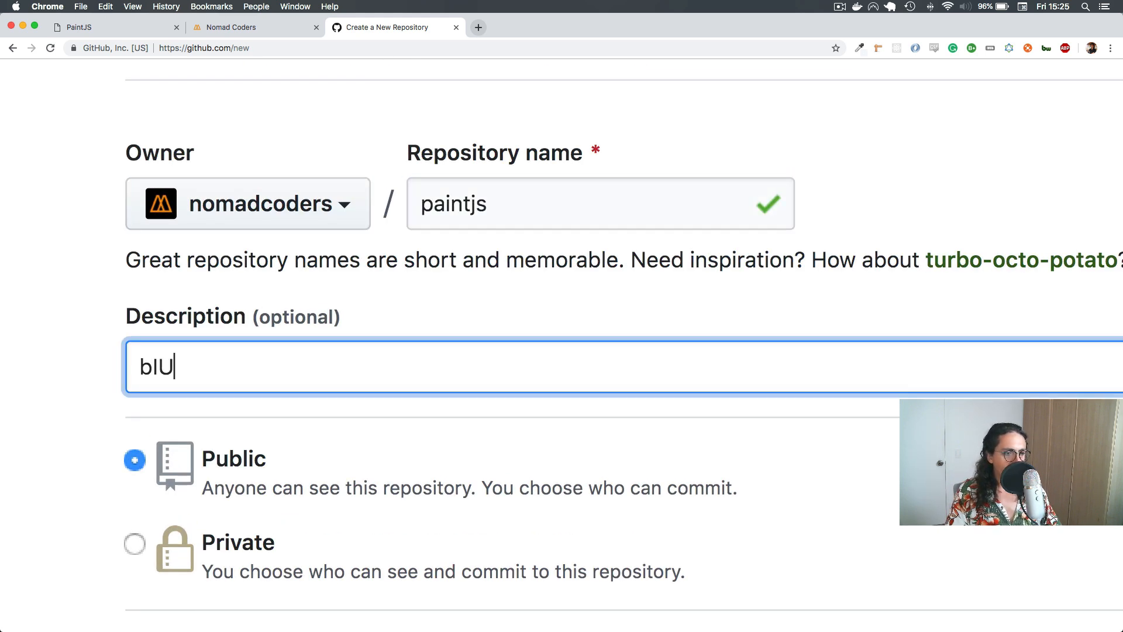
{"action": "key", "text": "backspace"}
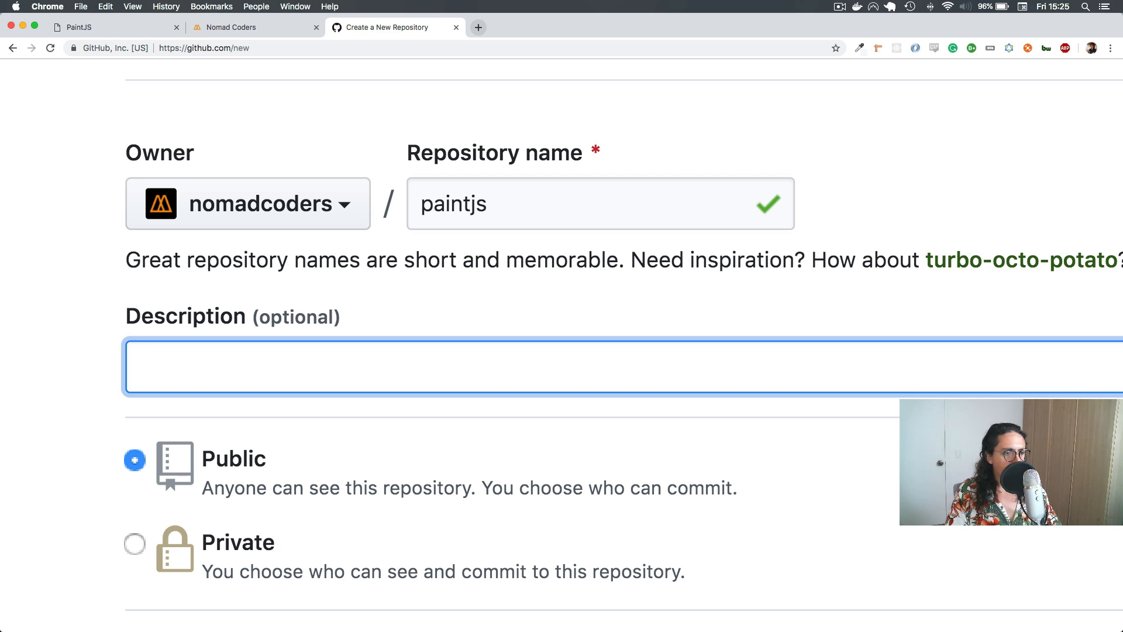
- Describe it as 'Painting Board made with VanillaJS' and create the repository
{"action": "left_click", "coordinate": [94, 27]}
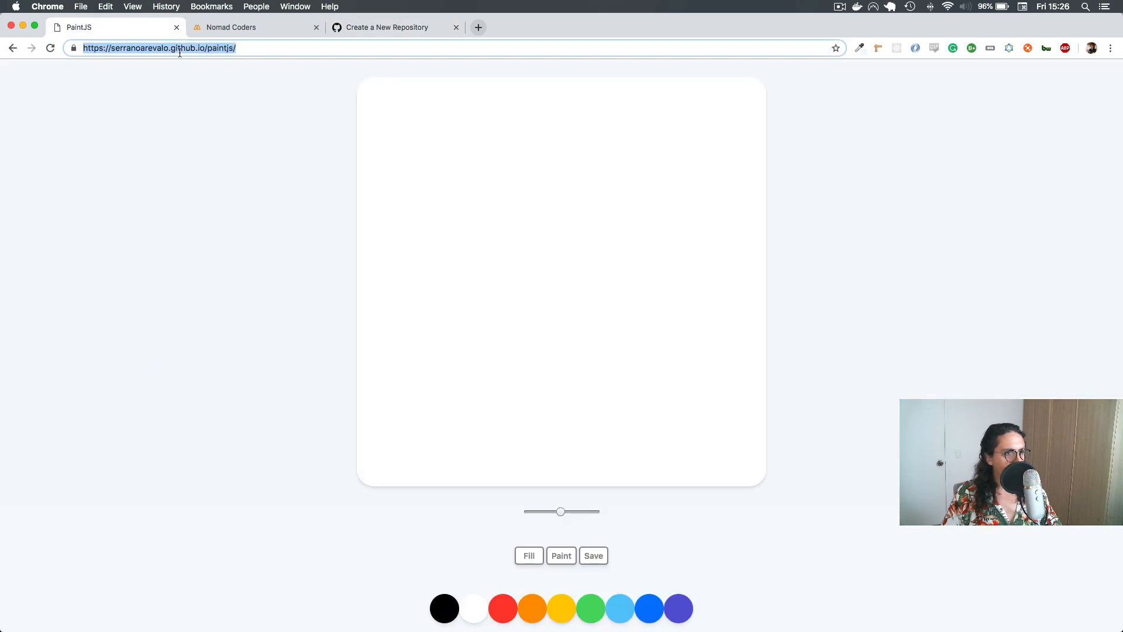
{"action": "type", "text": "github.com/serranoarevalo/nomad-text"}
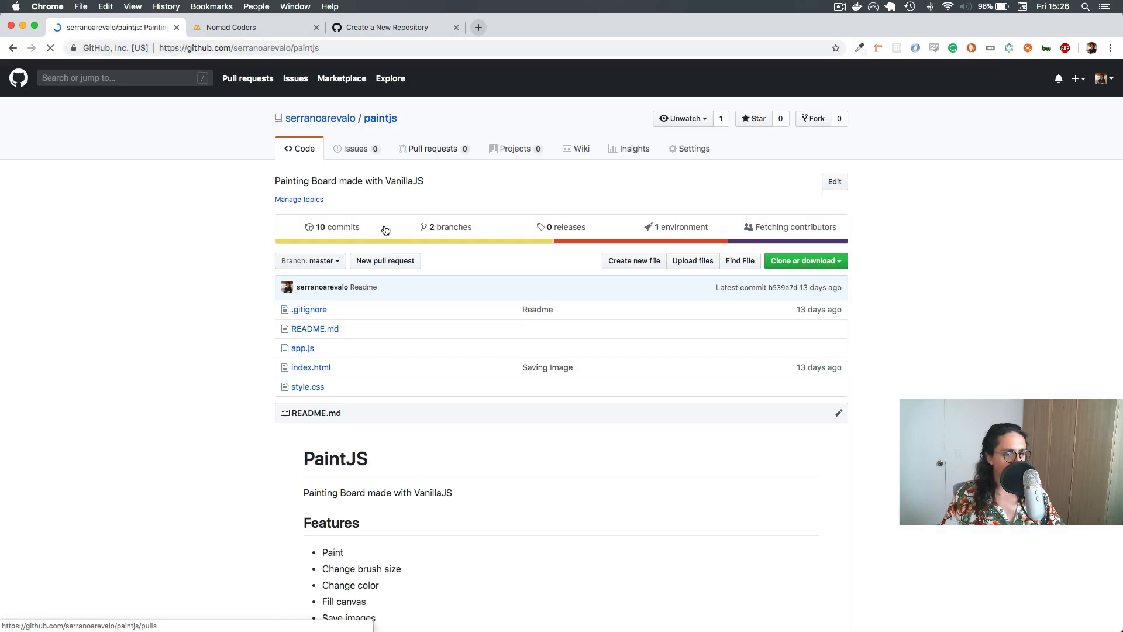
{"action": "left_click", "coordinate": [834, 182]}
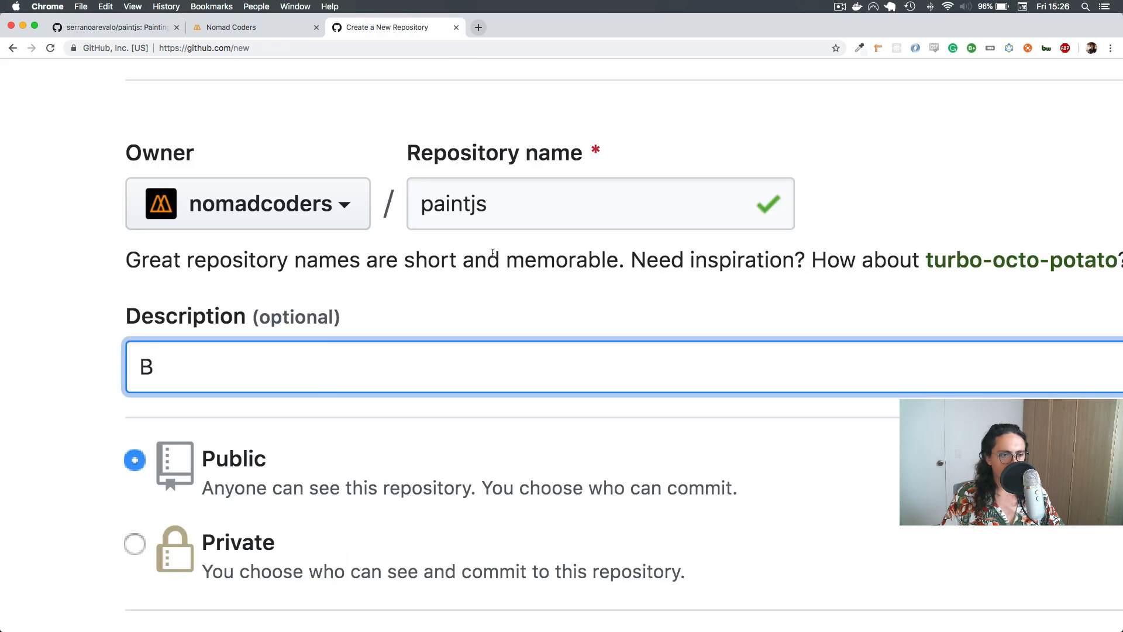
{"action": "type", "text": "ainting Board made with VanillaJS"}
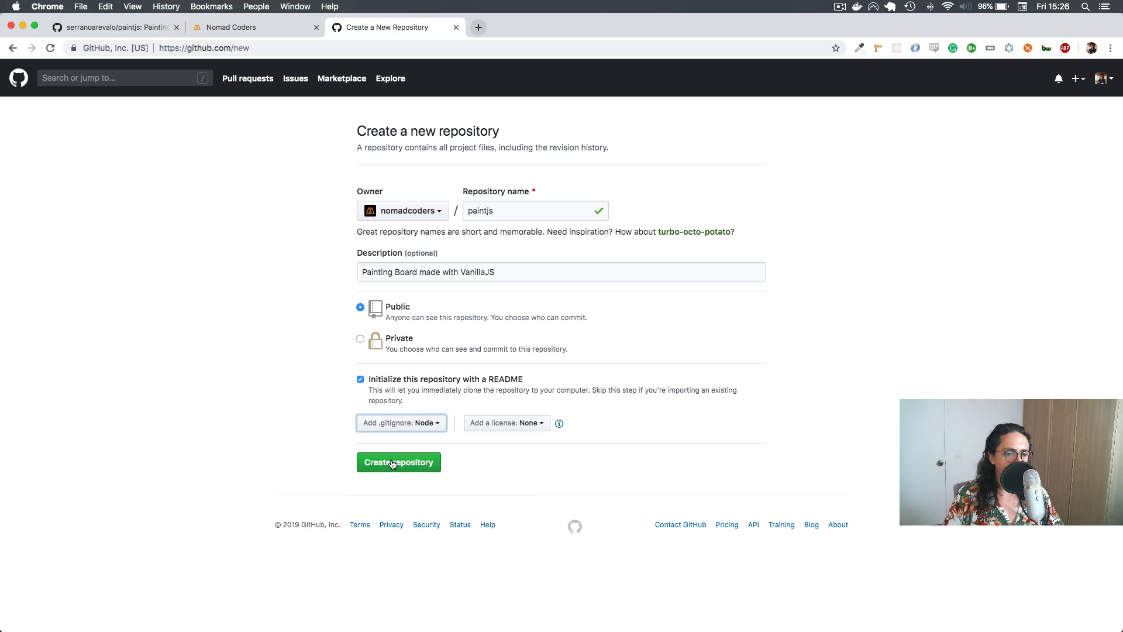
{"action": "left_click", "coordinate": [398, 462]}
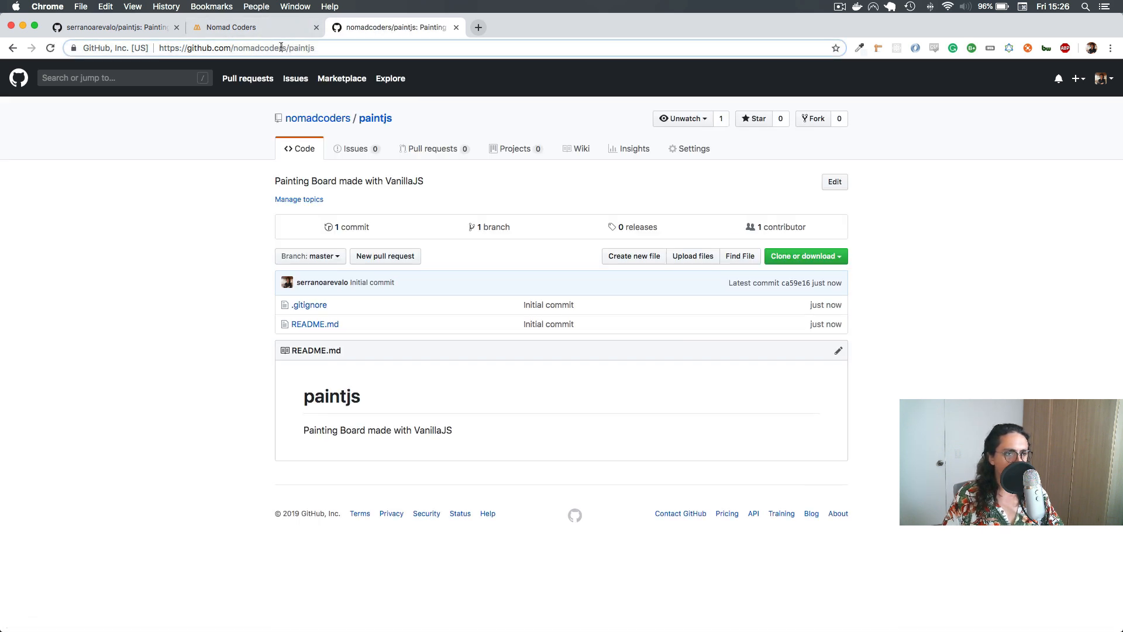
- In iTerm2, move into Documents and remove the old paintjs folder with rm -rf
{"action": "key", "text": "cmd+tab"}
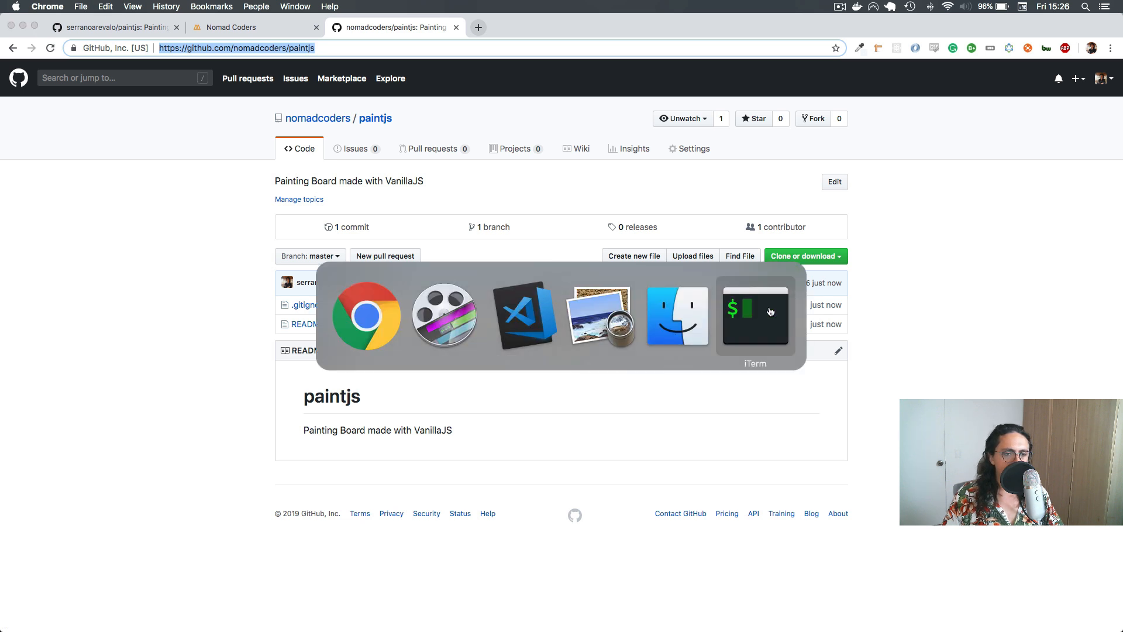
{"action": "left_click", "coordinate": [755, 314]}
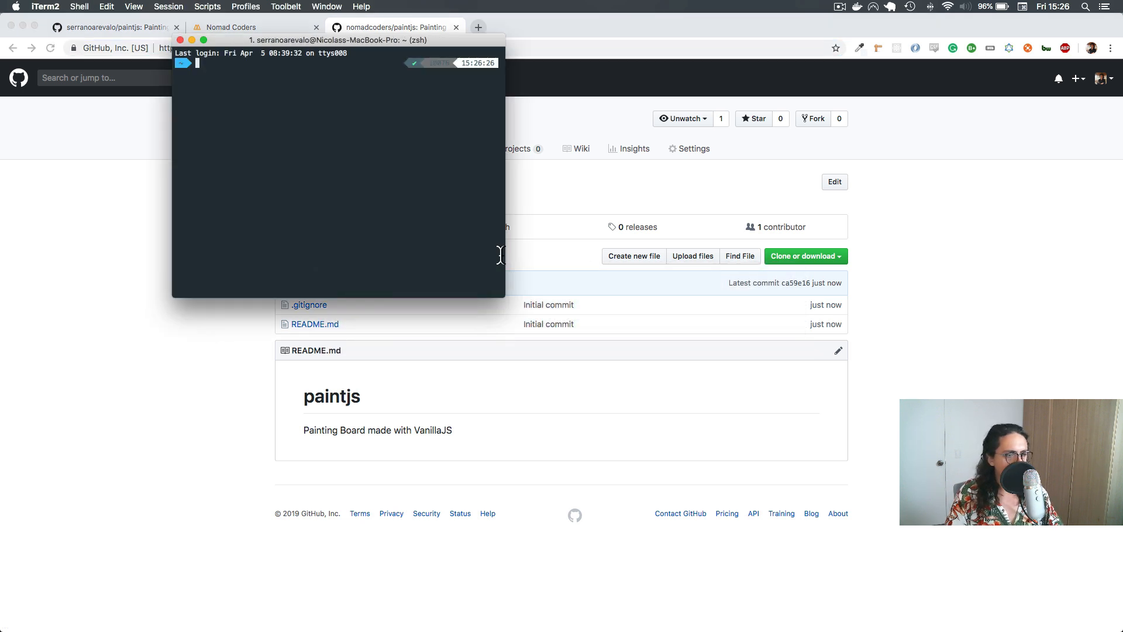
{"action": "type", "text": "cd Documents"}
{"action": "type", "text": "git clone https://github.com/nomadcoders/paintjs"}
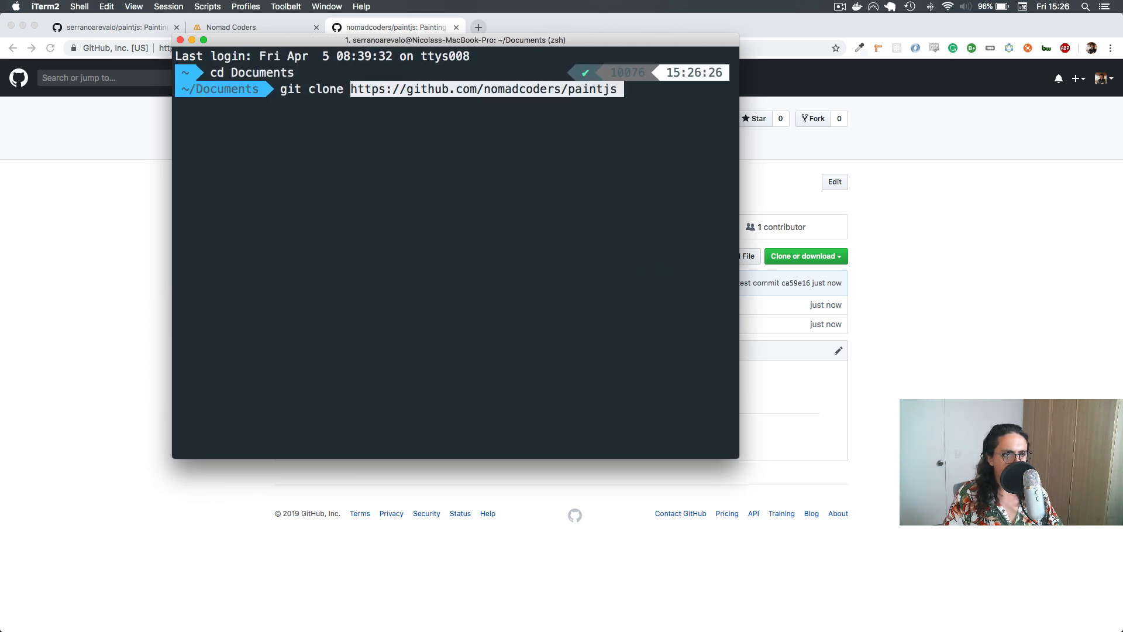
{"action": "type", "text": "rm"}
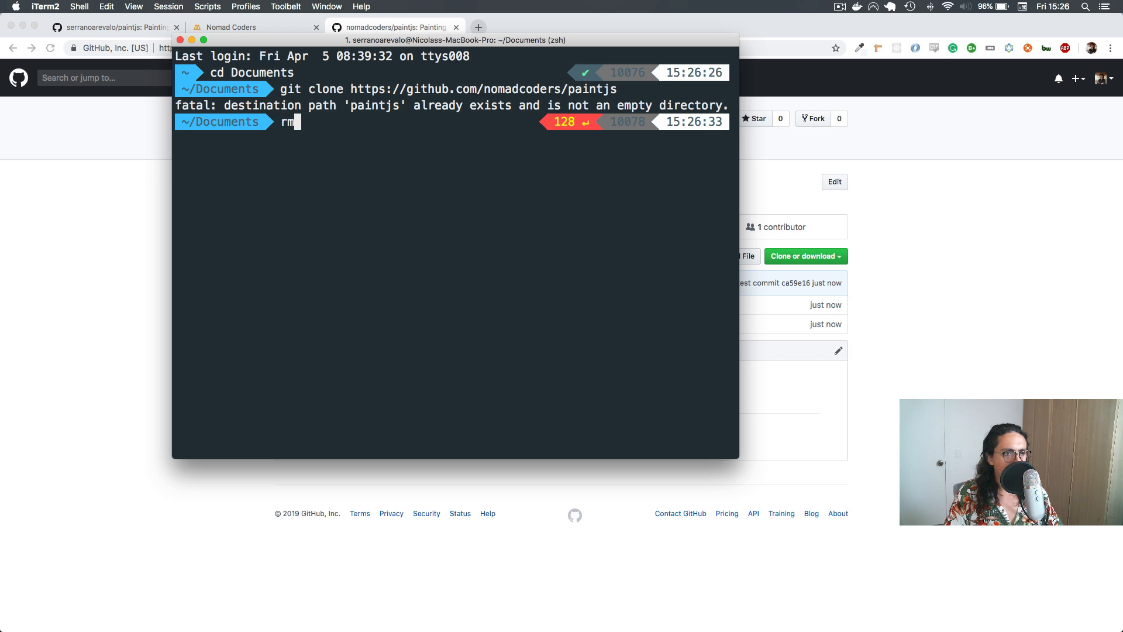
{"action": "type", "text": "-"}
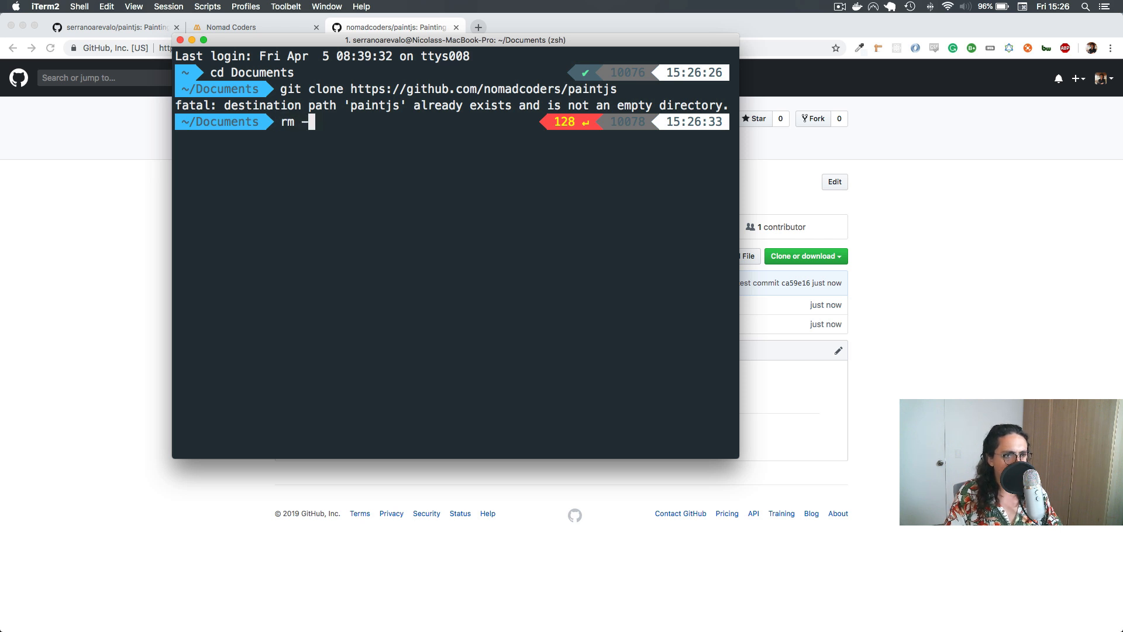
{"action": "type", "text": "rf desk.p"}
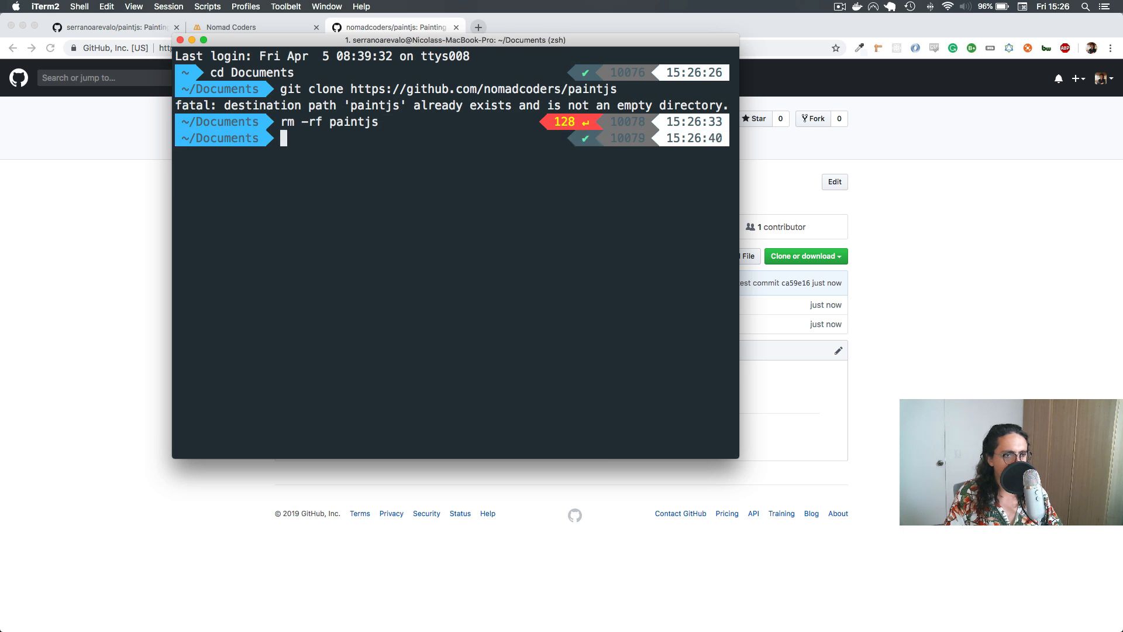
{"action": "type", "text": "git clone https://github.com/nomadcoders/paintjs"}
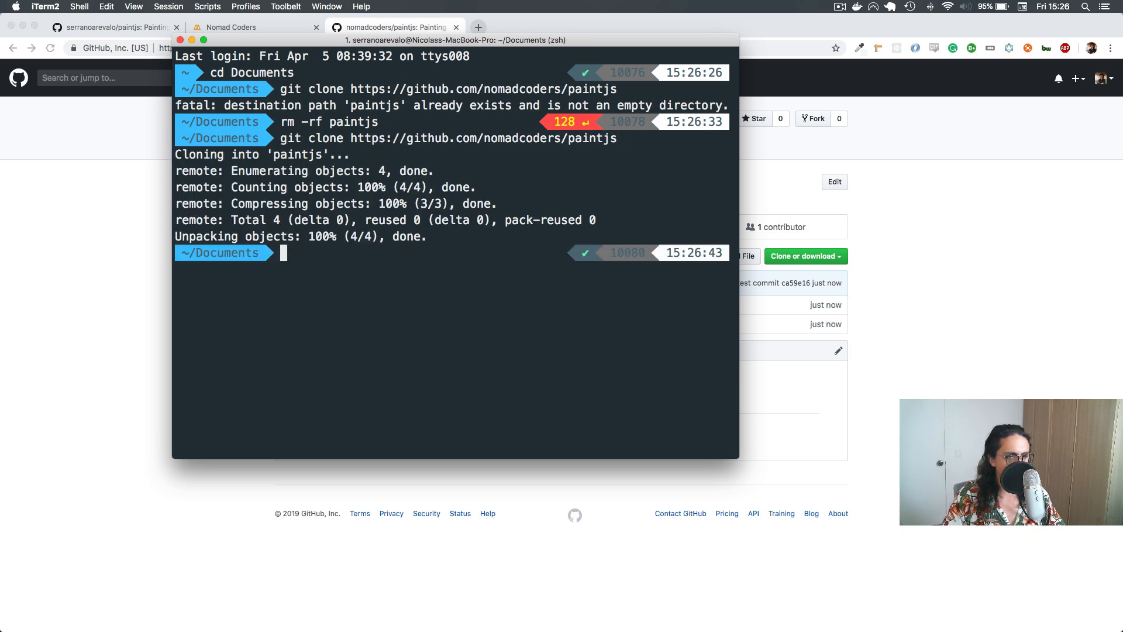
{"action": "type", "text": "cd paintjs/"}
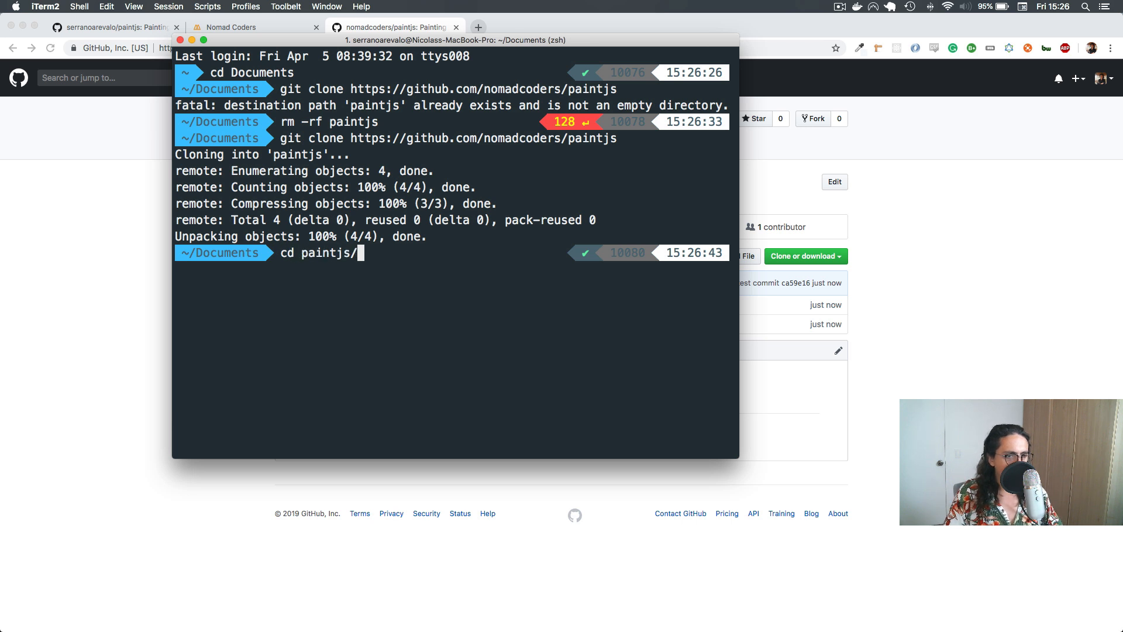
{"action": "type", "text": "ls"}
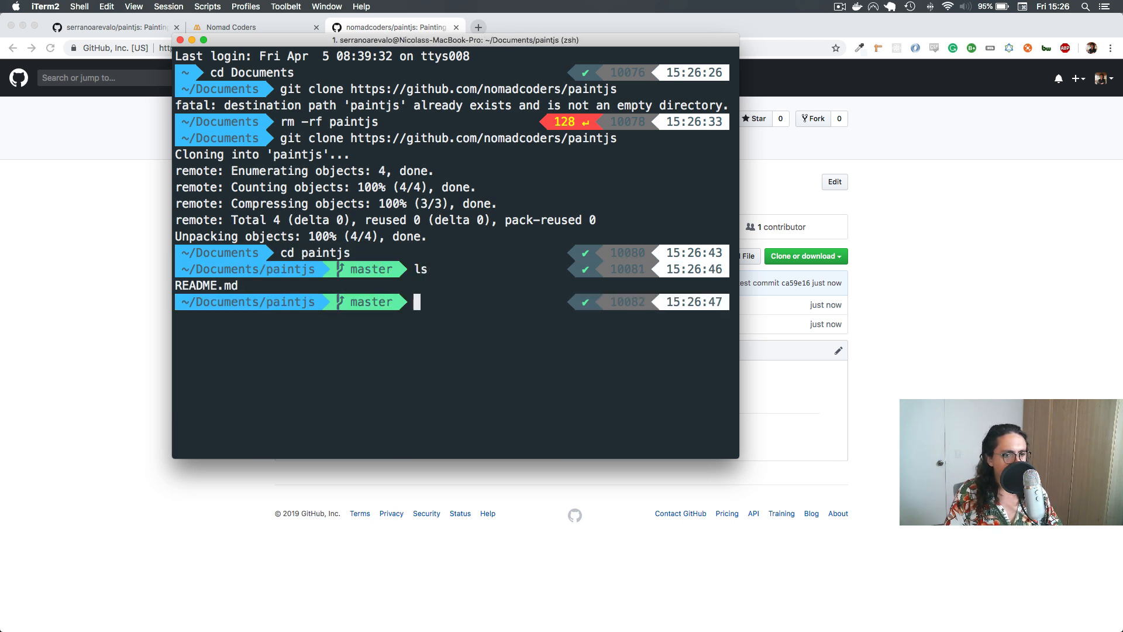
{"action": "type", "text": "code"}
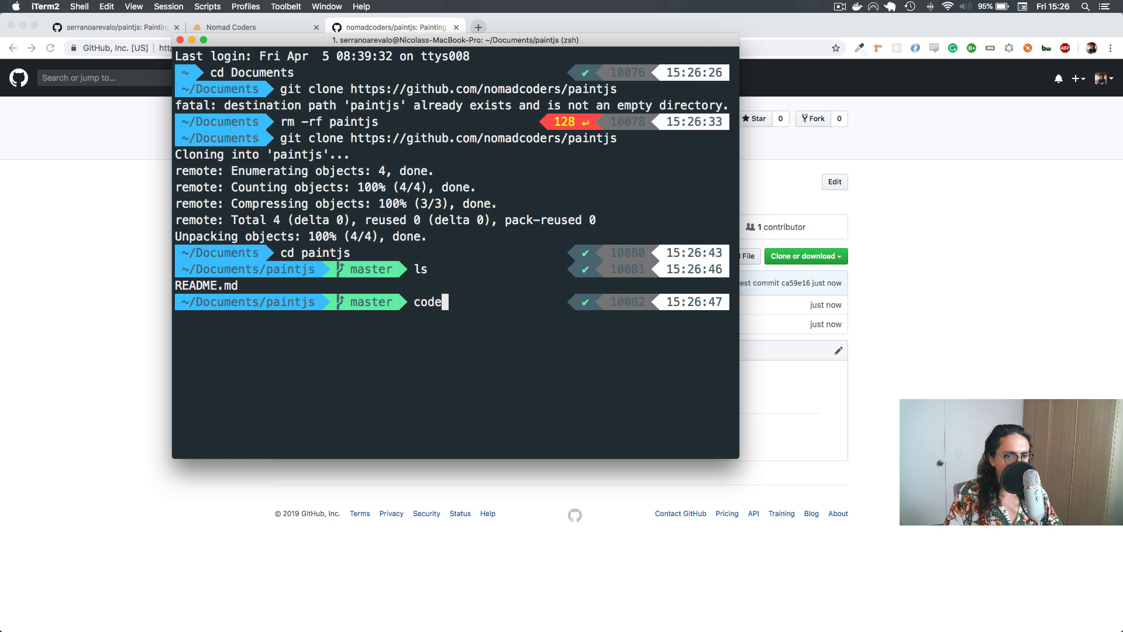
- Open the cloned ~/Documents/paintjs folder in Visual Studio Code via Open Recent
{"action": "key", "text": "enter"}
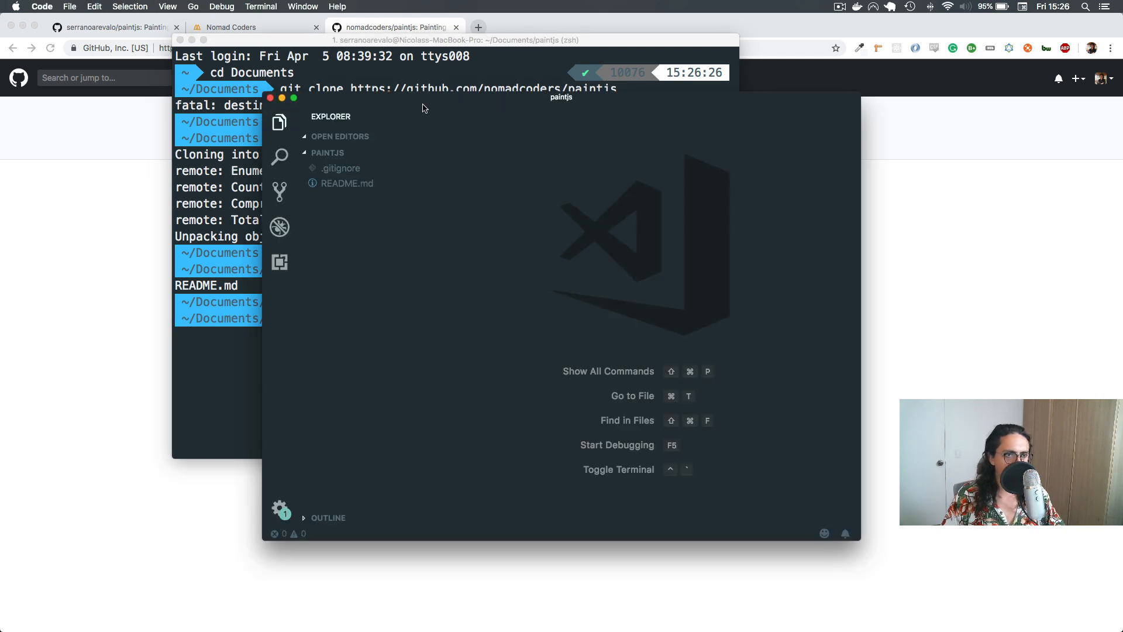
{"action": "key", "text": "cmd+tab"}
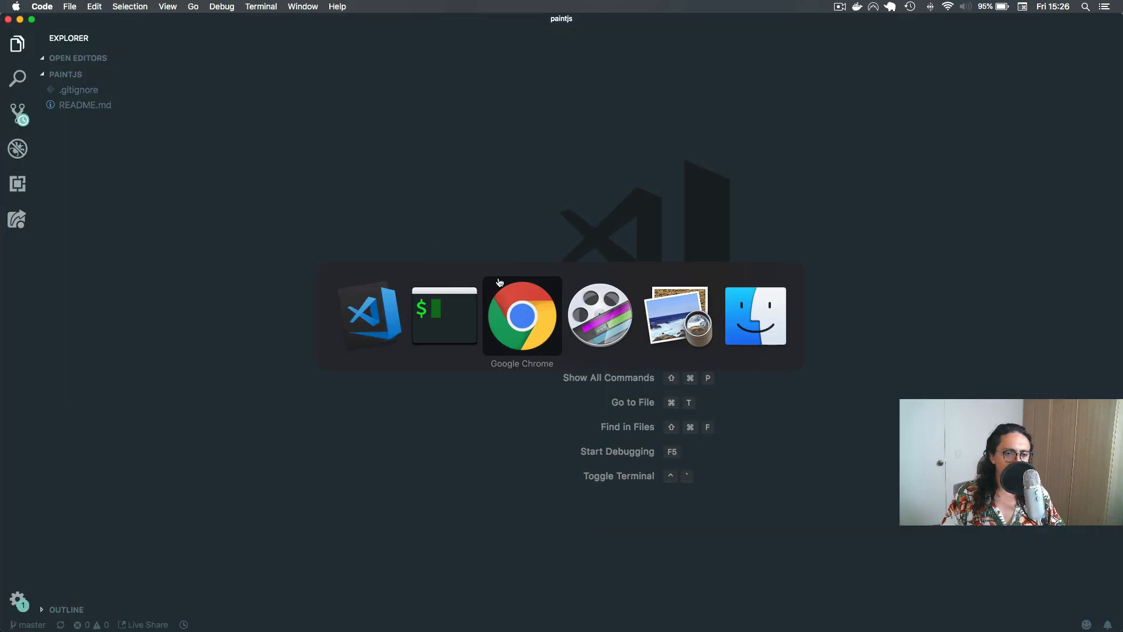
{"action": "left_click", "coordinate": [443, 315]}
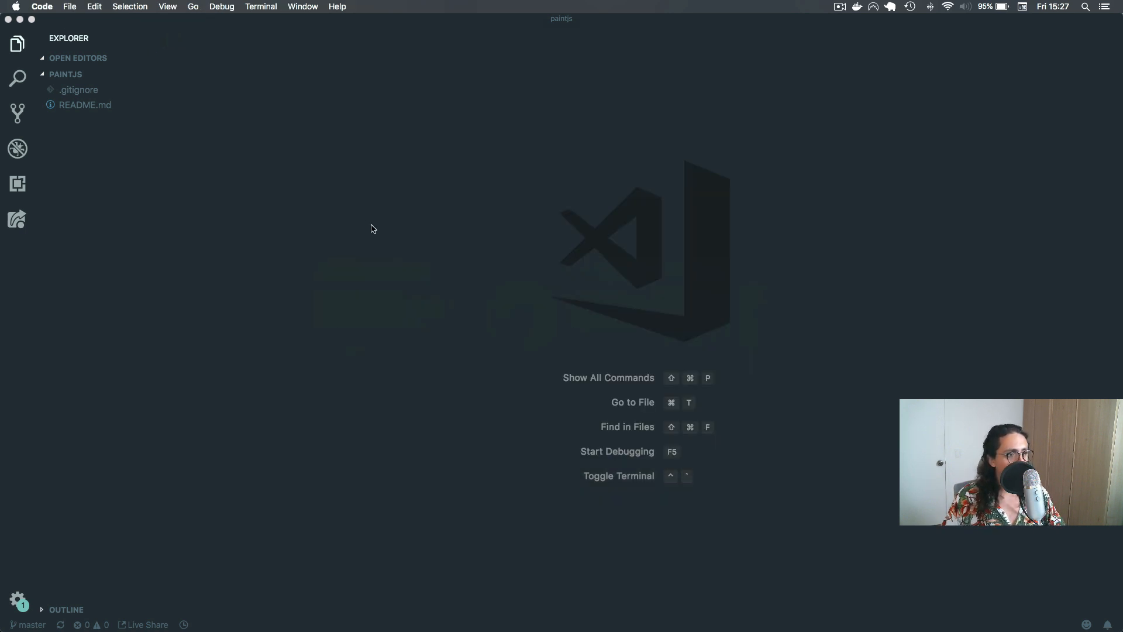
{"action": "left_click", "coordinate": [69, 7]}
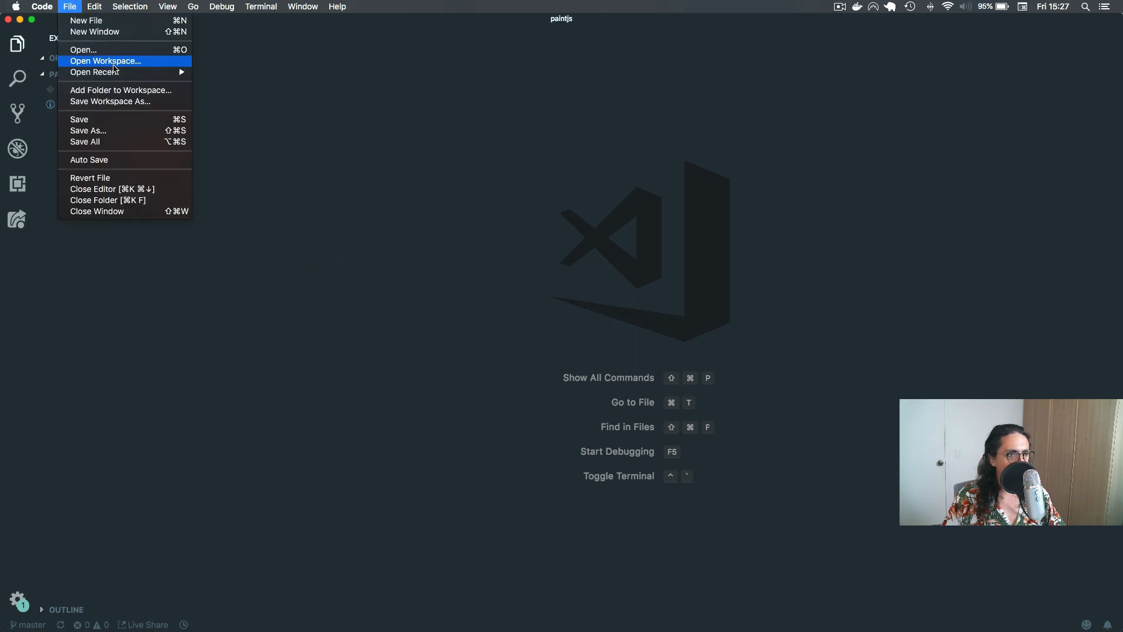
{"action": "mouse_move", "coordinate": [94, 71]}
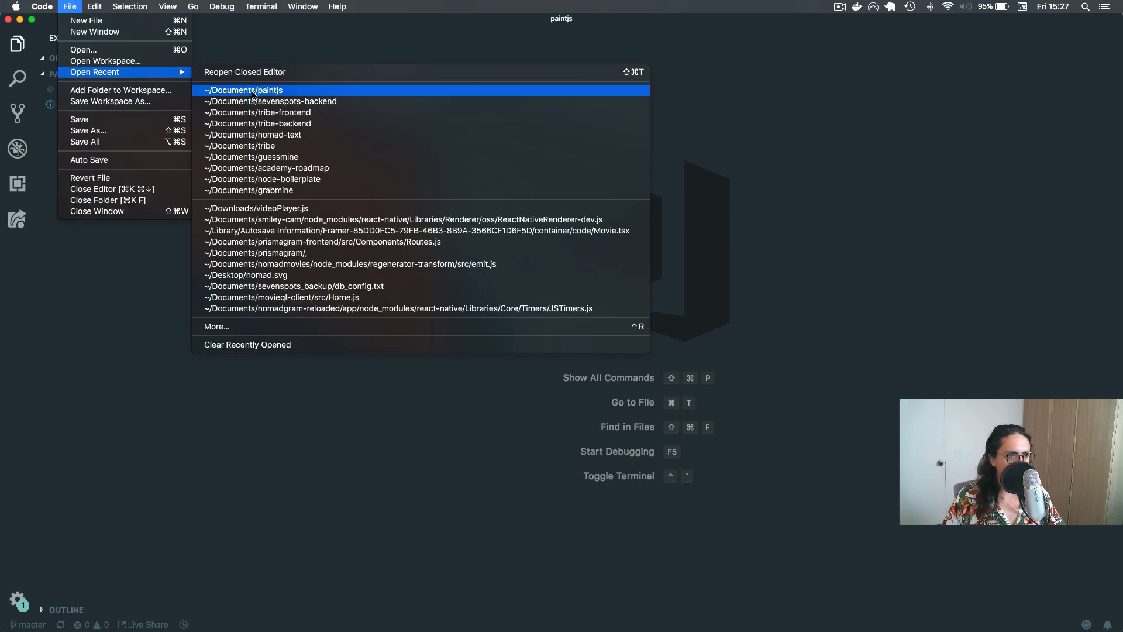
{"action": "left_click", "coordinate": [244, 90]}
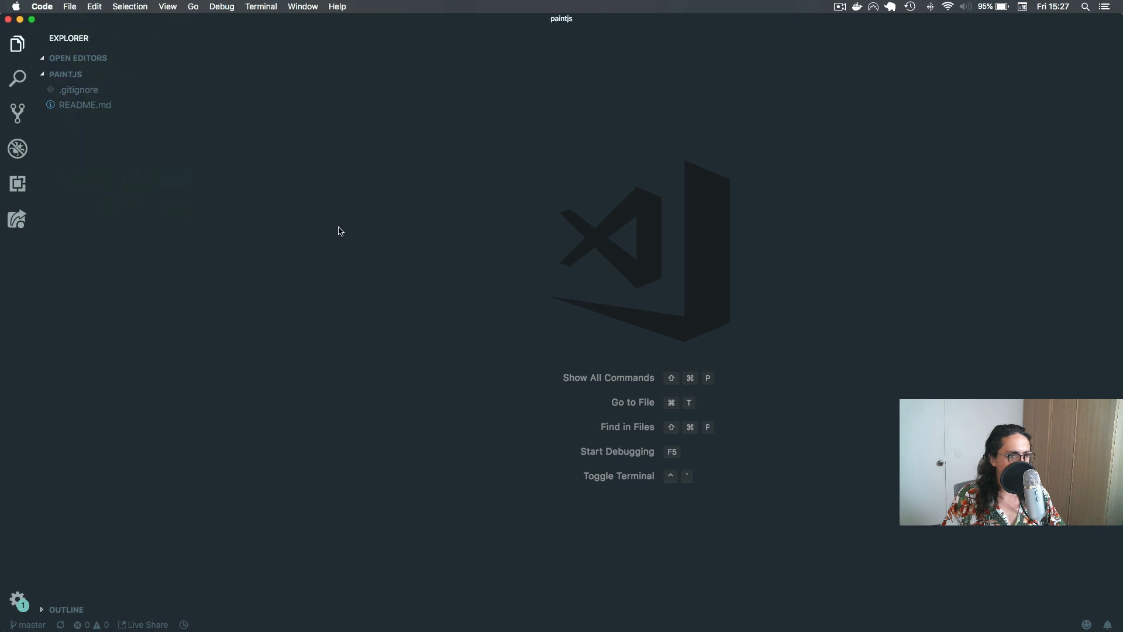
{"action": "key", "text": "cmd+n"}
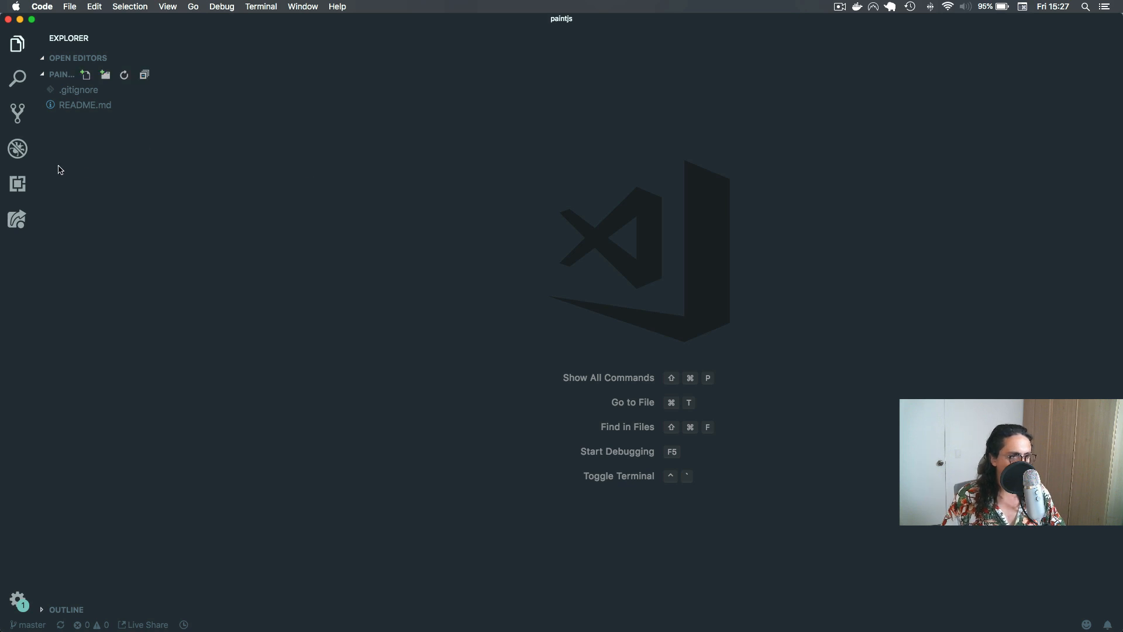
- Create empty index.html, app.js and styles.css files in the paintjs project
{"action": "left_click", "coordinate": [86, 75]}
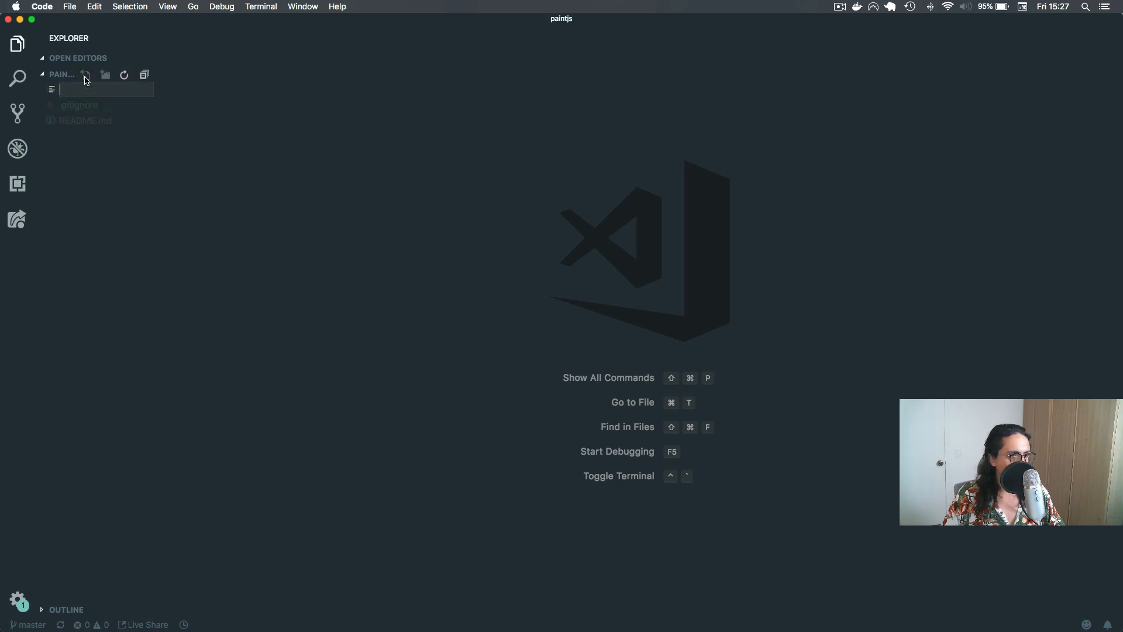
{"action": "type", "text": "index.html"}
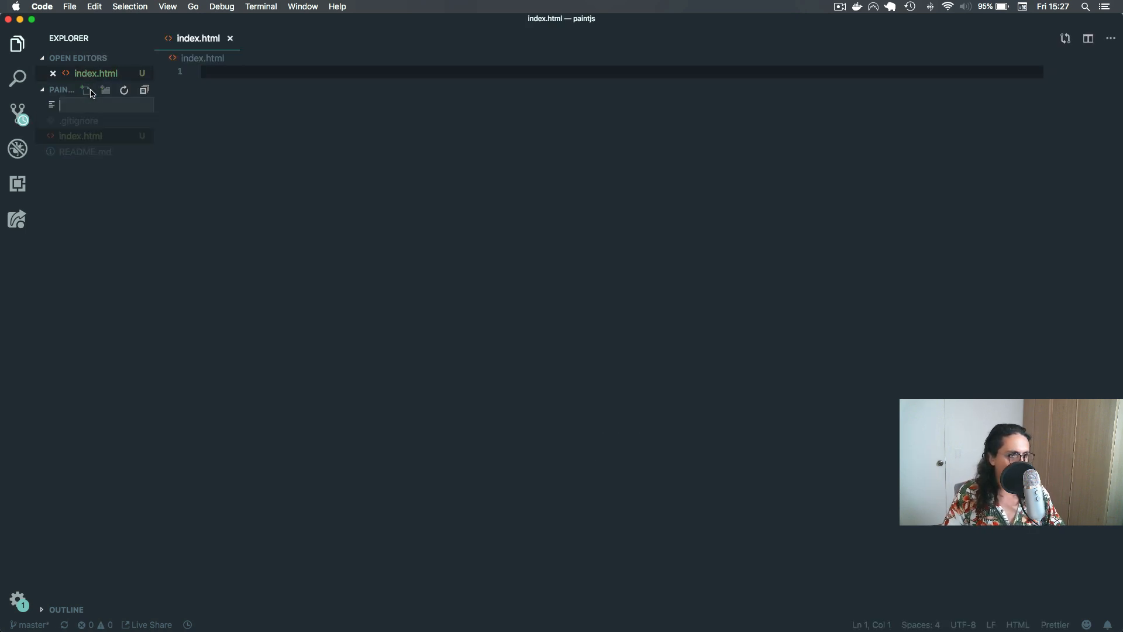
{"action": "type", "text": "app.js"}
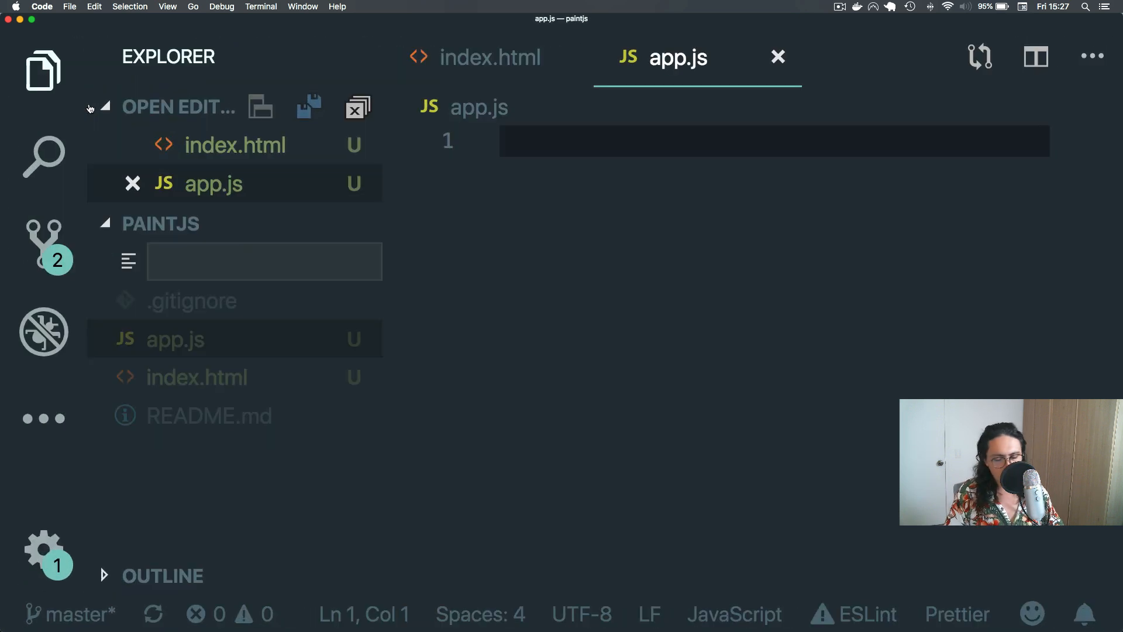
{"action": "type", "text": "syles"}
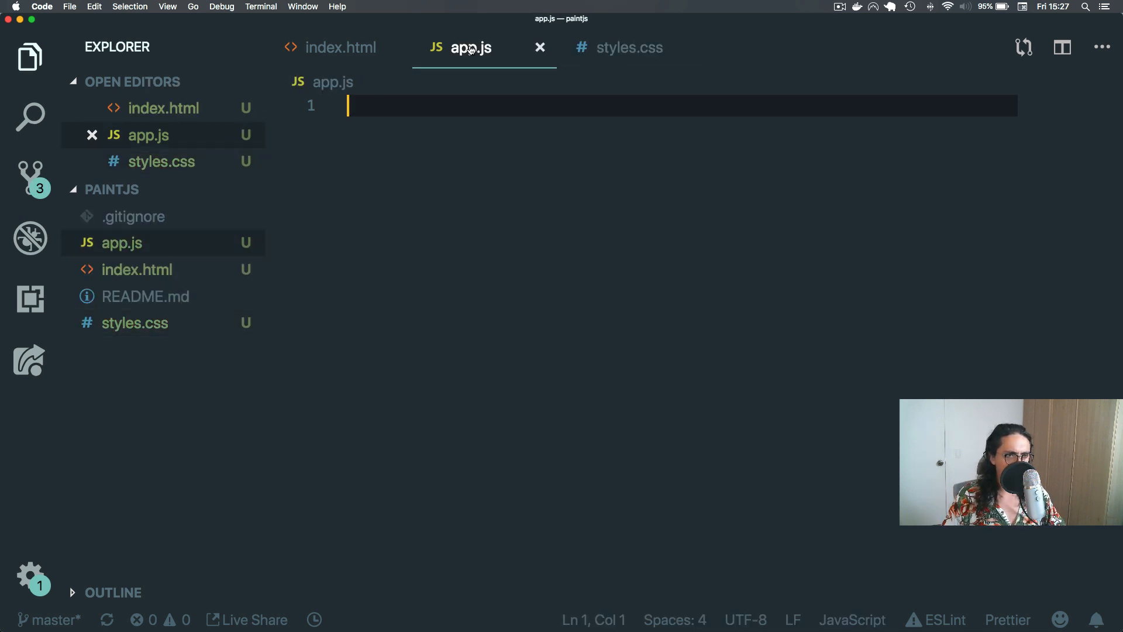
- Expand an HTML5 skeleton in index.html titled PaintJS with a link to styles.css
{"action": "type", "text": "html>"}
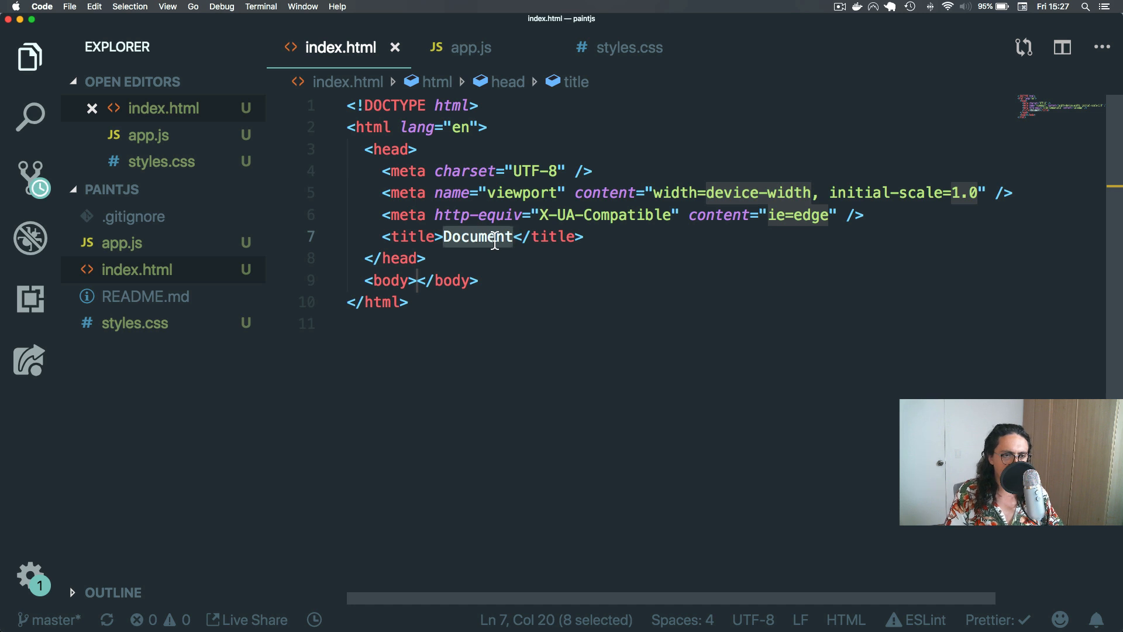
{"action": "type", "text": "PaintJS"}
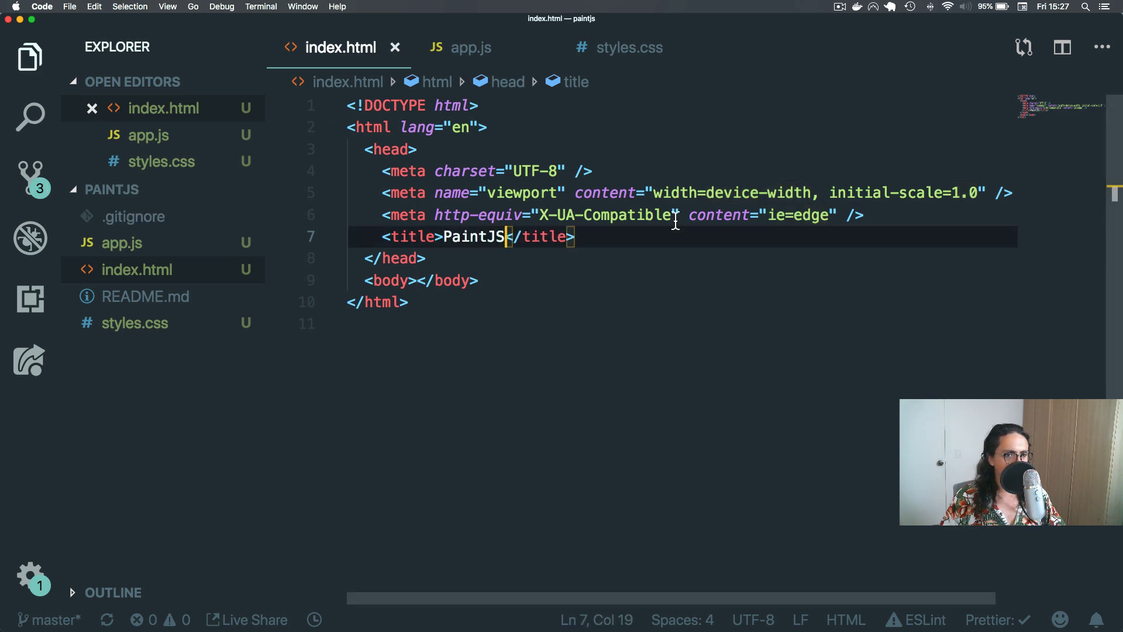
{"action": "left_click", "coordinate": [454, 280]}
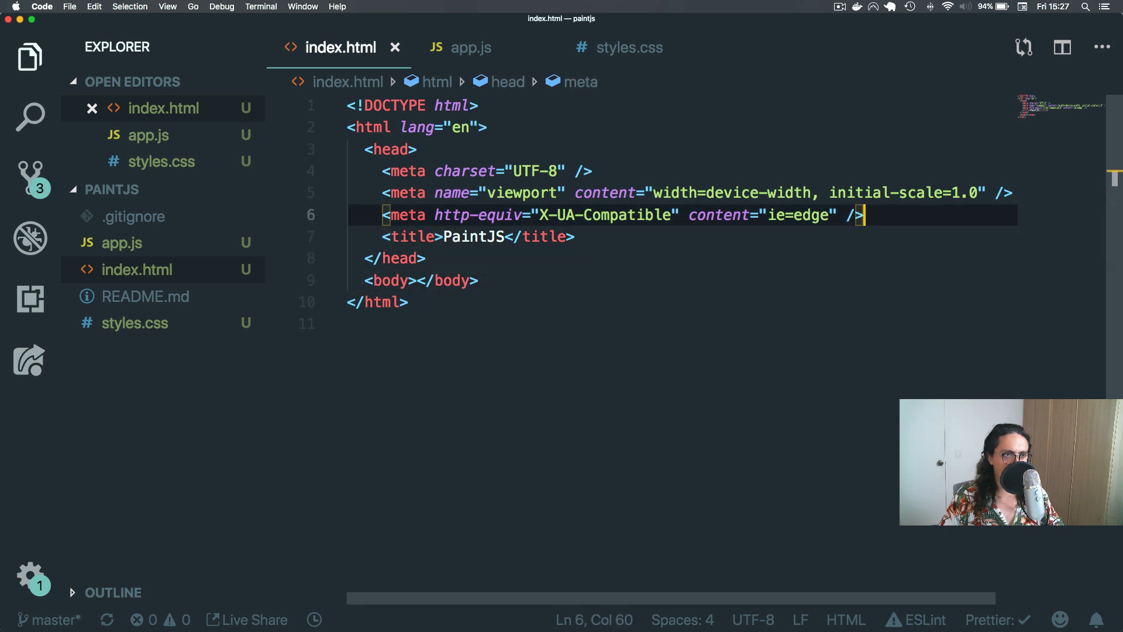
{"action": "type", "text": "link"}
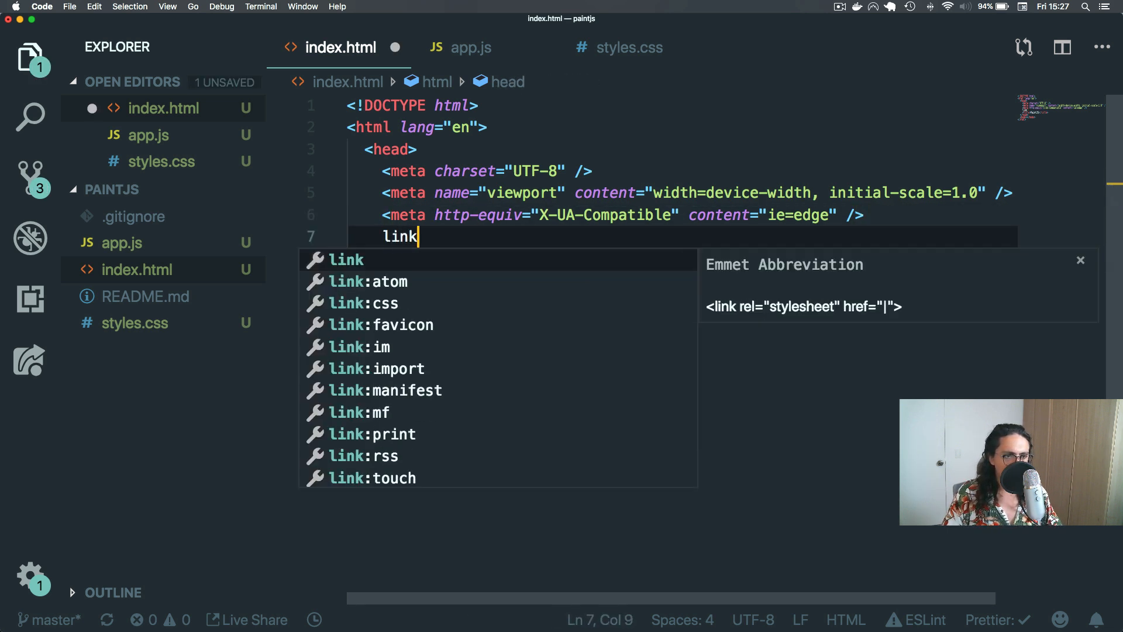
{"action": "key", "text": "Tab"}
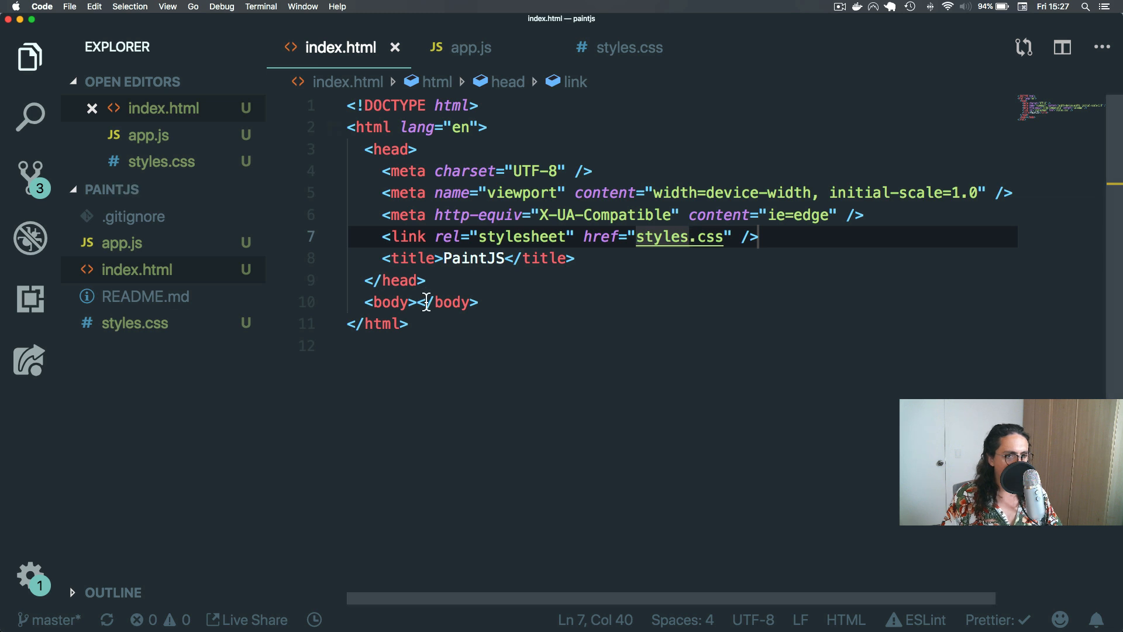
- Add a script tag with src "app.js" in the body and save index.html
{"action": "type", "text": "<scr"}
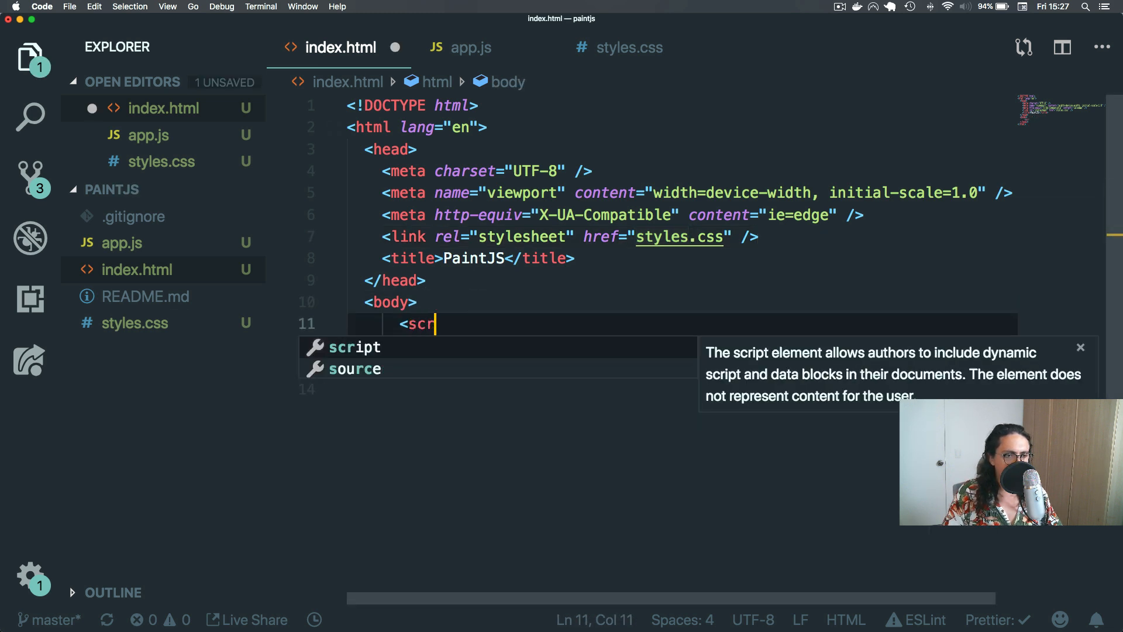
{"action": "type", "text": "ipt src="}
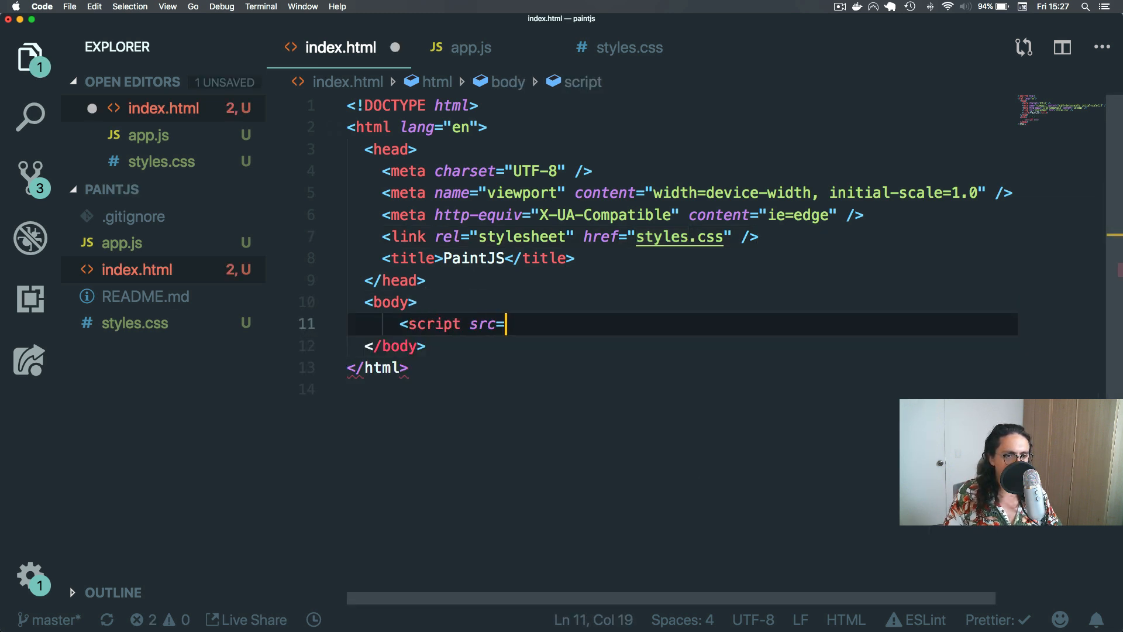
{"action": "type", "text": "\"app.js\""}
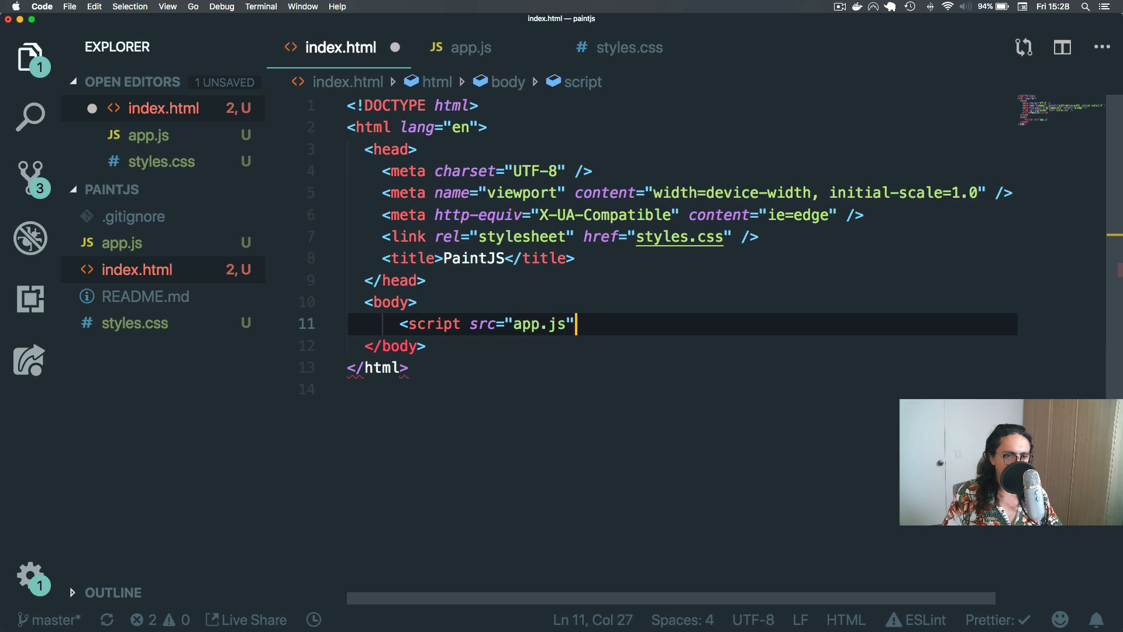
{"action": "key", "text": "cmd+s"}
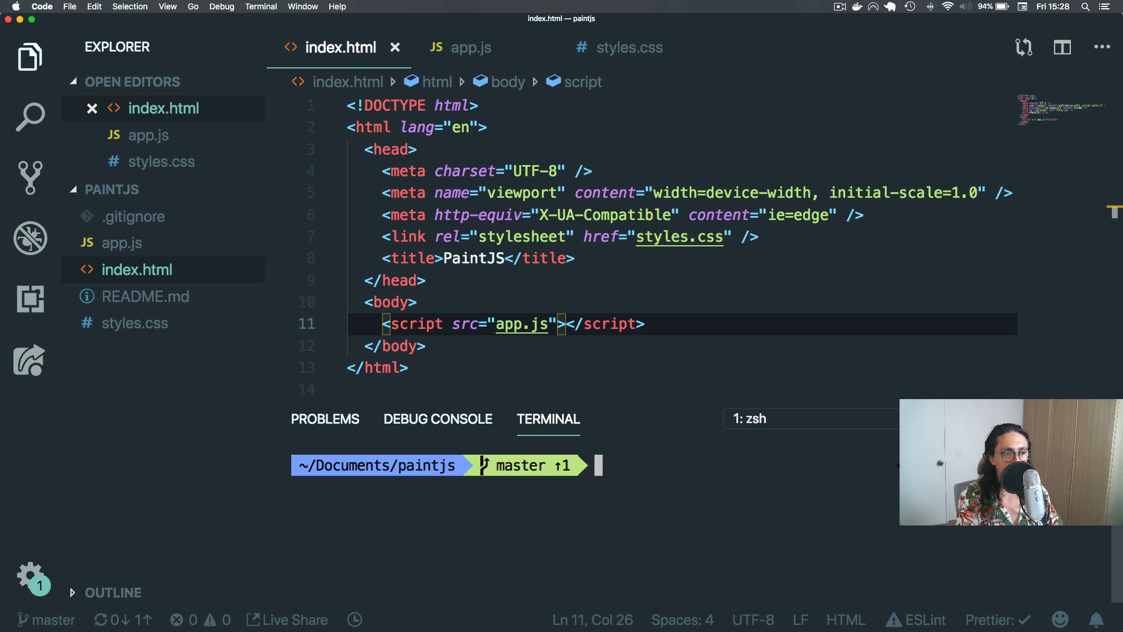
{"action": "mouse_move", "coordinate": [658, 567]}
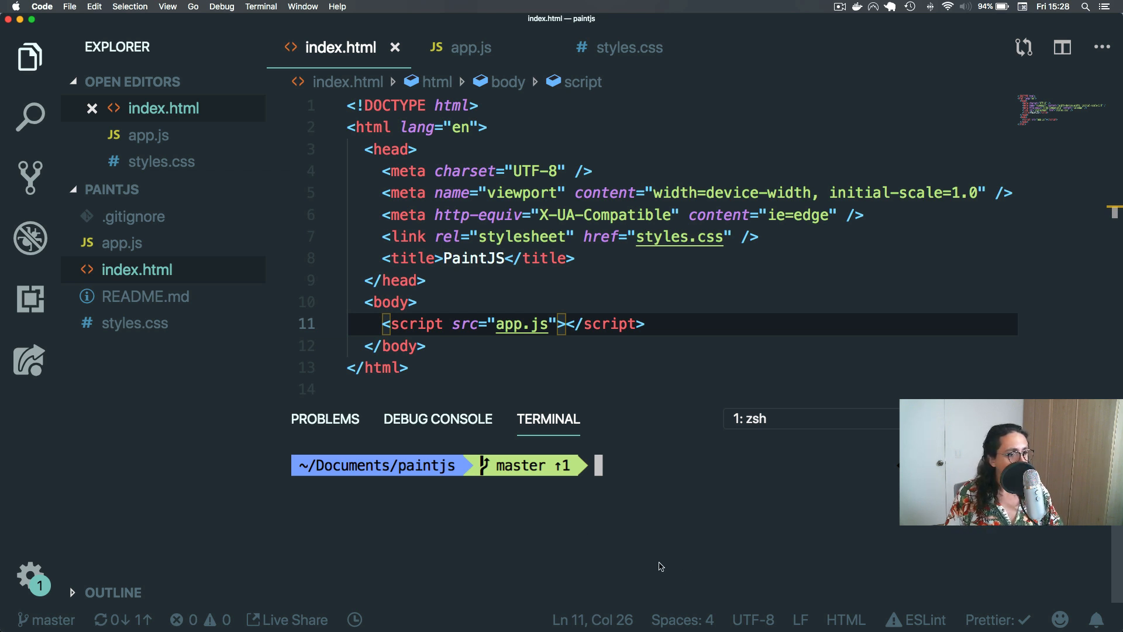
{"action": "mouse_move", "coordinate": [593, 493]}
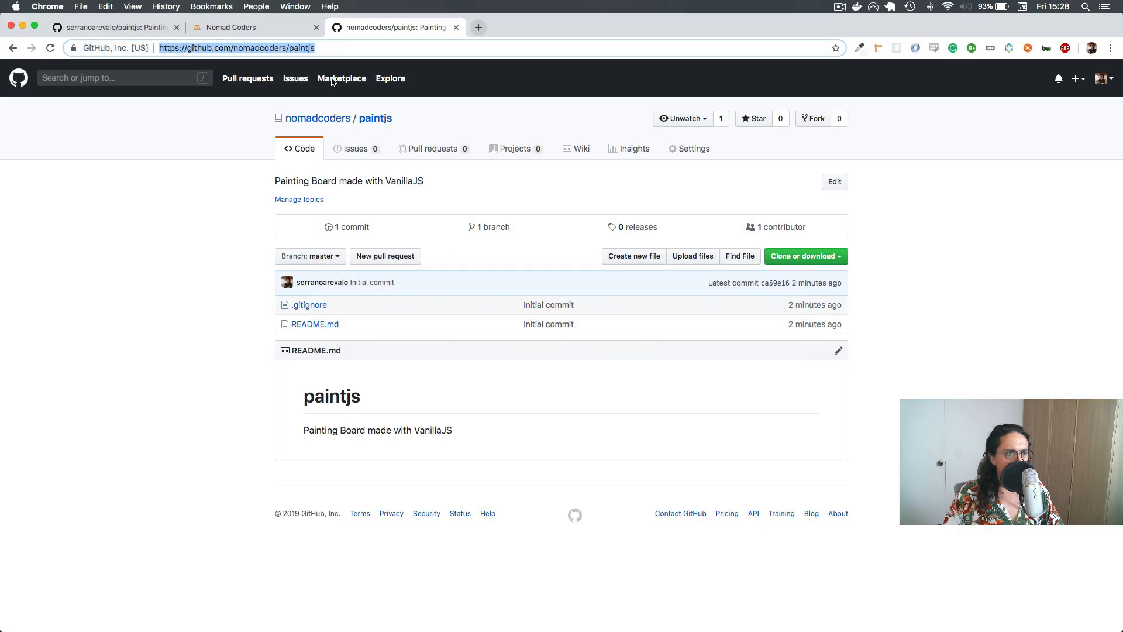
- In Finder, open the paintjs folder inside Documents
{"action": "left_click", "coordinate": [237, 27]}
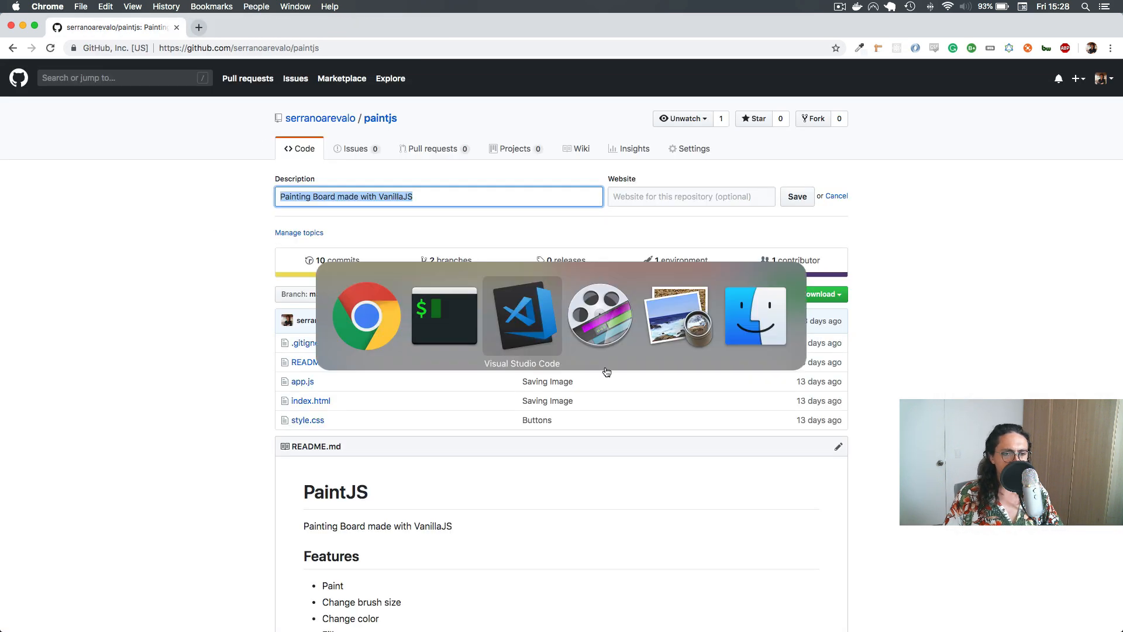
{"action": "left_click", "coordinate": [755, 315]}
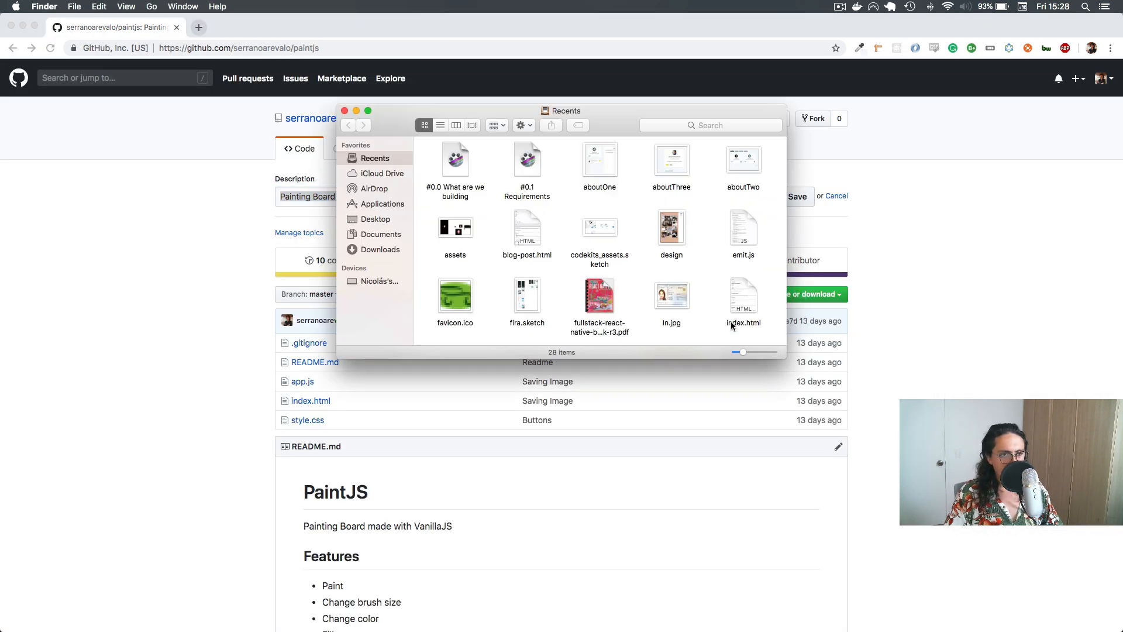
{"action": "left_click", "coordinate": [381, 234]}
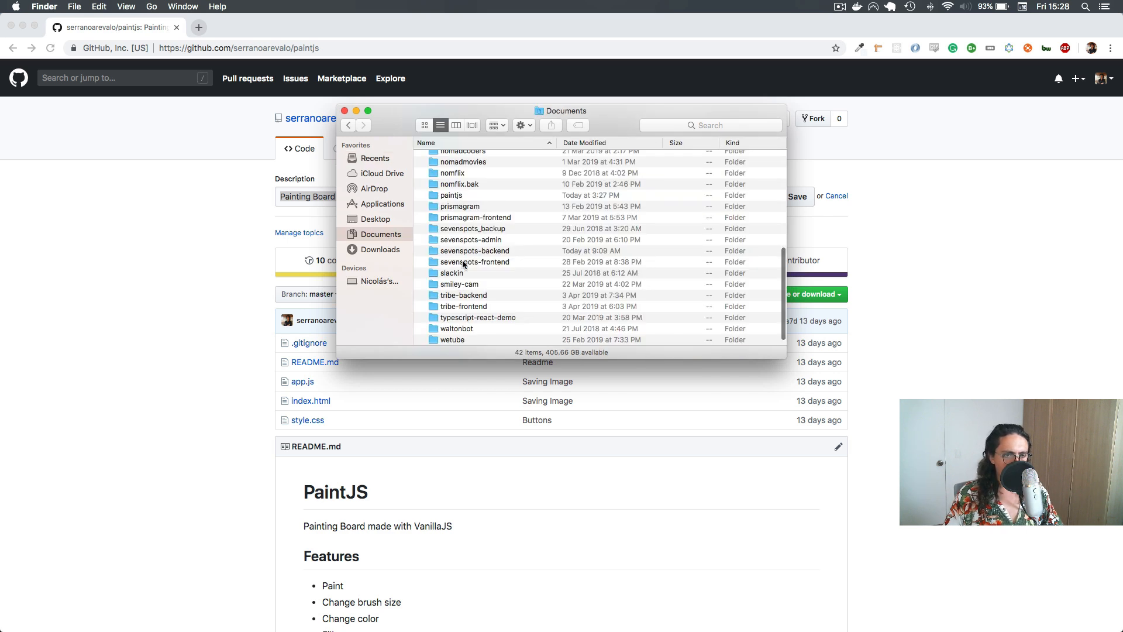
{"action": "left_click", "coordinate": [451, 195]}
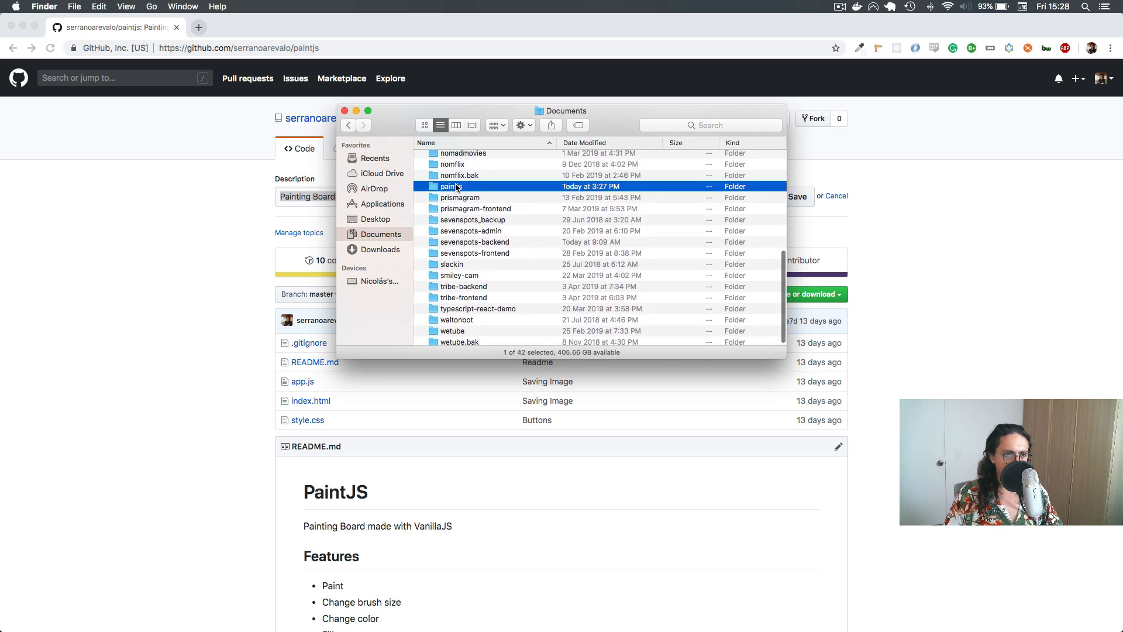
{"action": "double_click", "coordinate": [450, 186]}
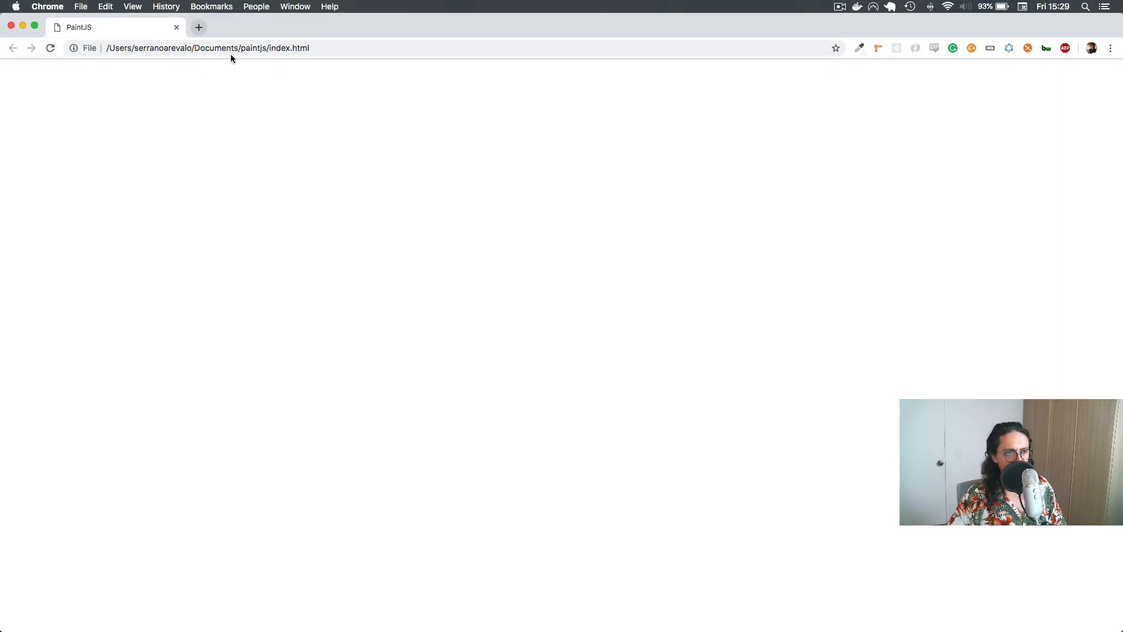
{"action": "mouse_move", "coordinate": [206, 148]}
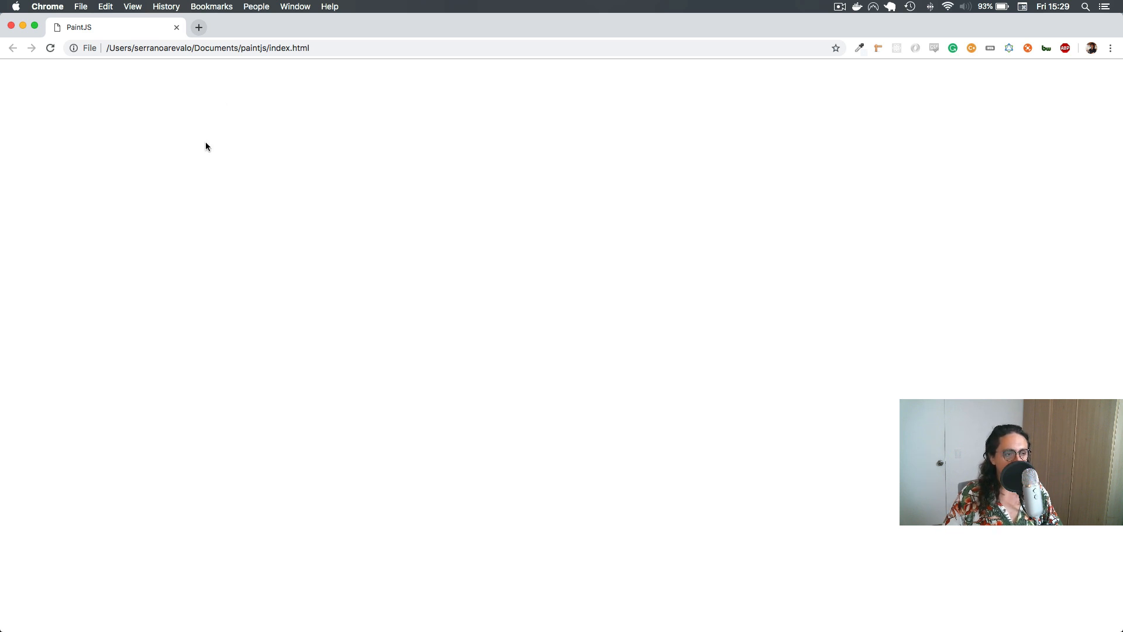